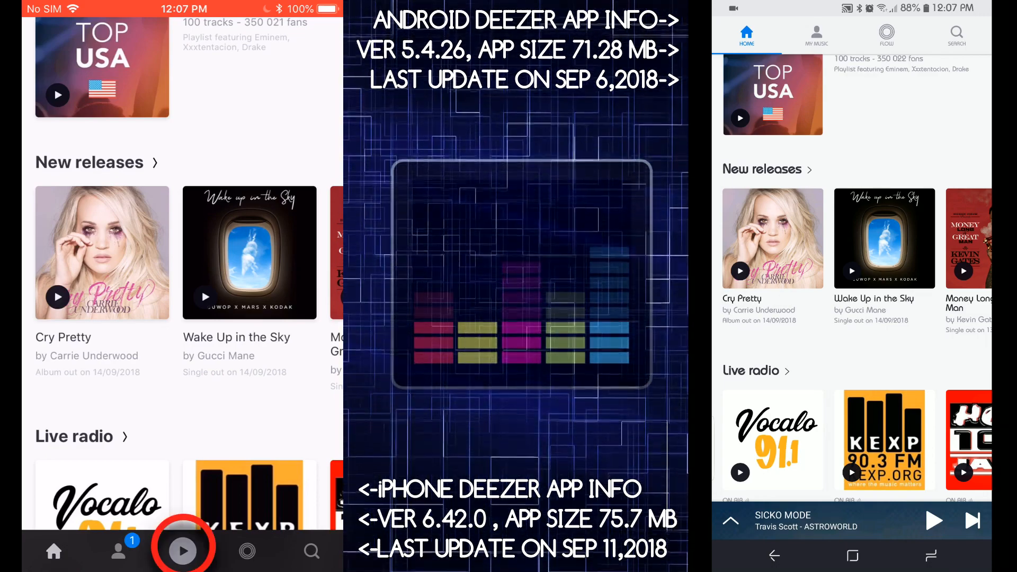
# Scroll the Home feed past Live radio and reach the Podcasts page with Deezer recommends and Top podcasts.
pyautogui.click(182, 551)
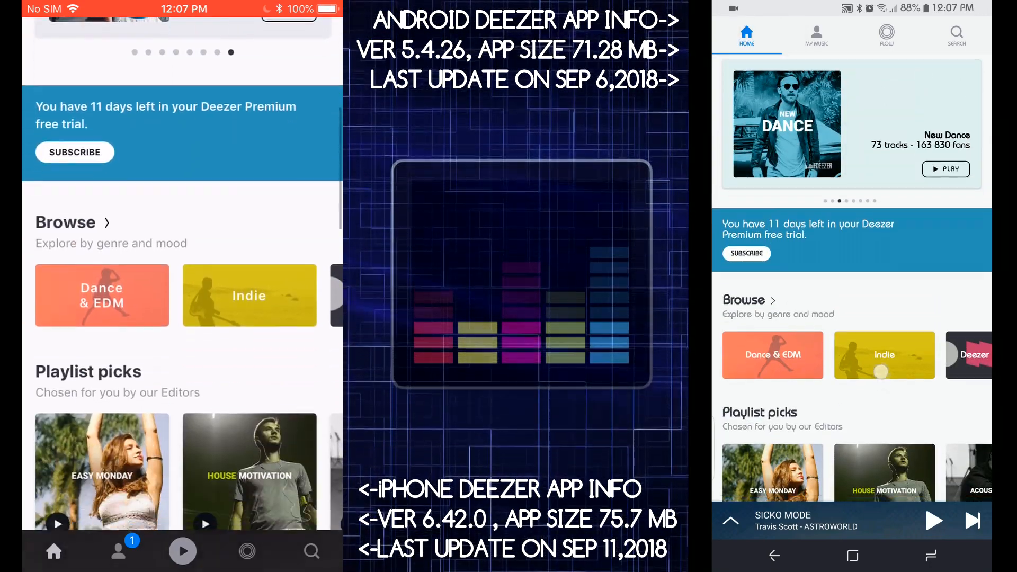
pyautogui.scroll(-3)
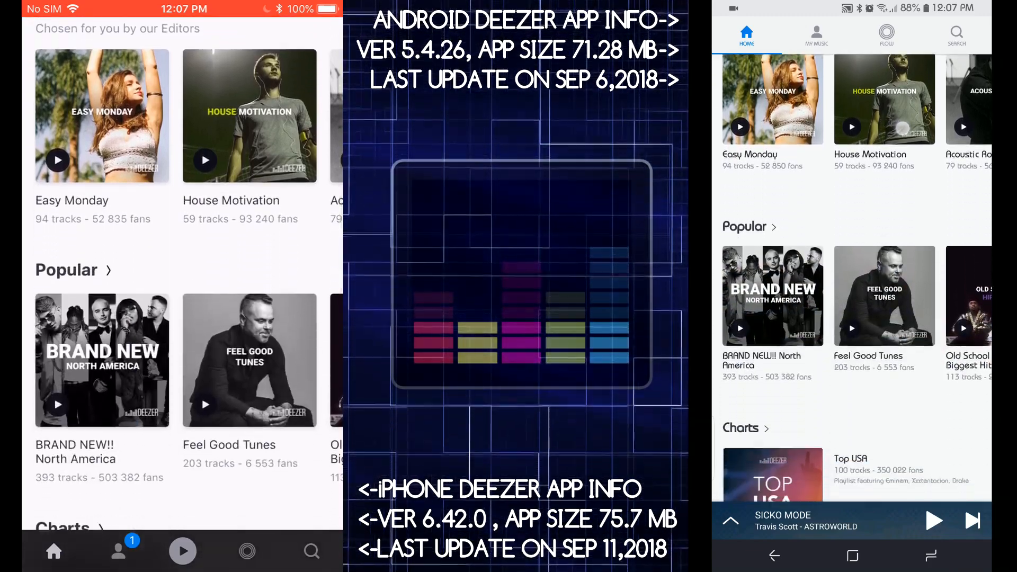
pyautogui.scroll(-3)
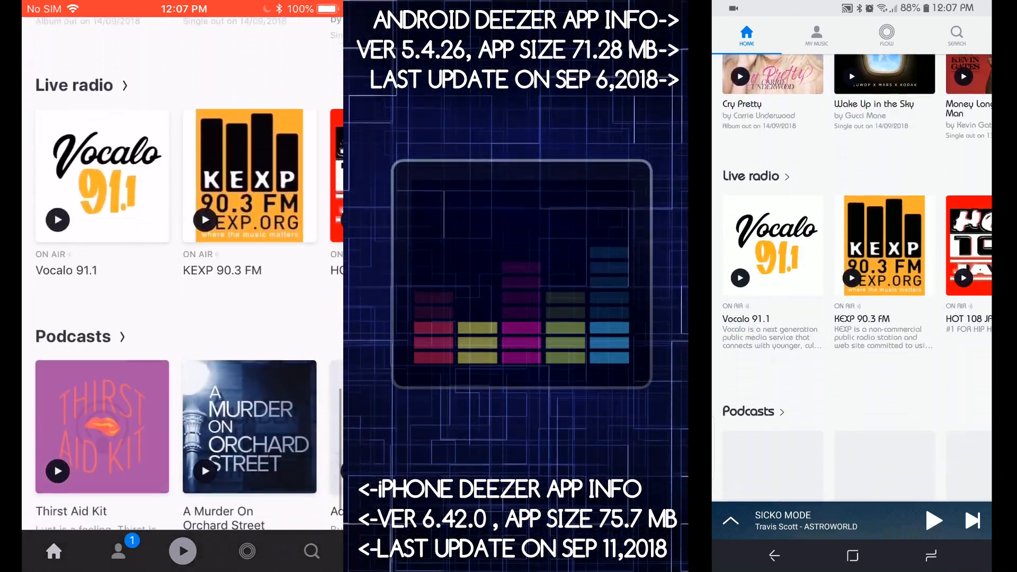
pyautogui.scroll(-3)
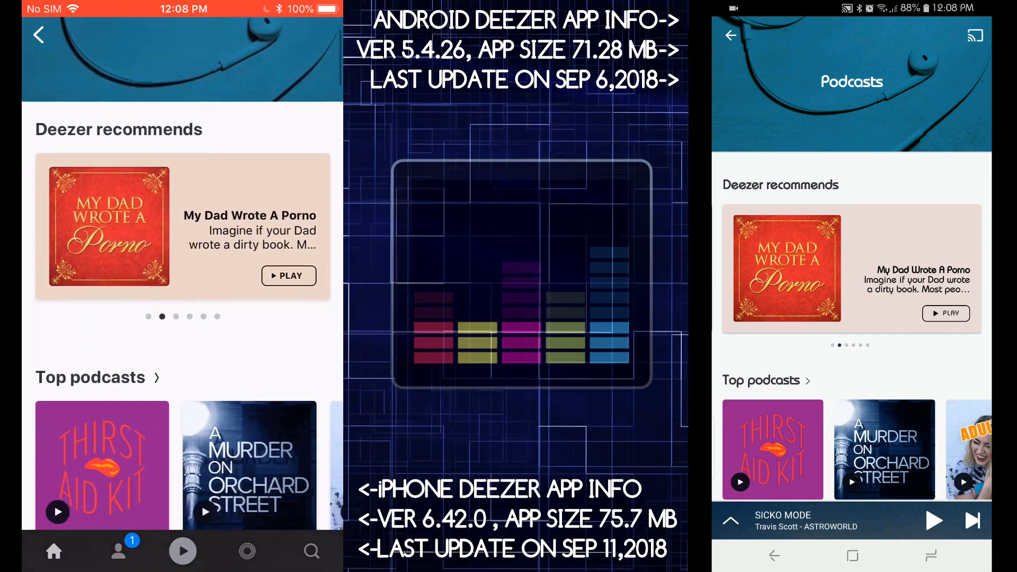
# View the Thirst Aid Kit podcast, return, and reach All Channels via Browse.
pyautogui.scroll(-3)
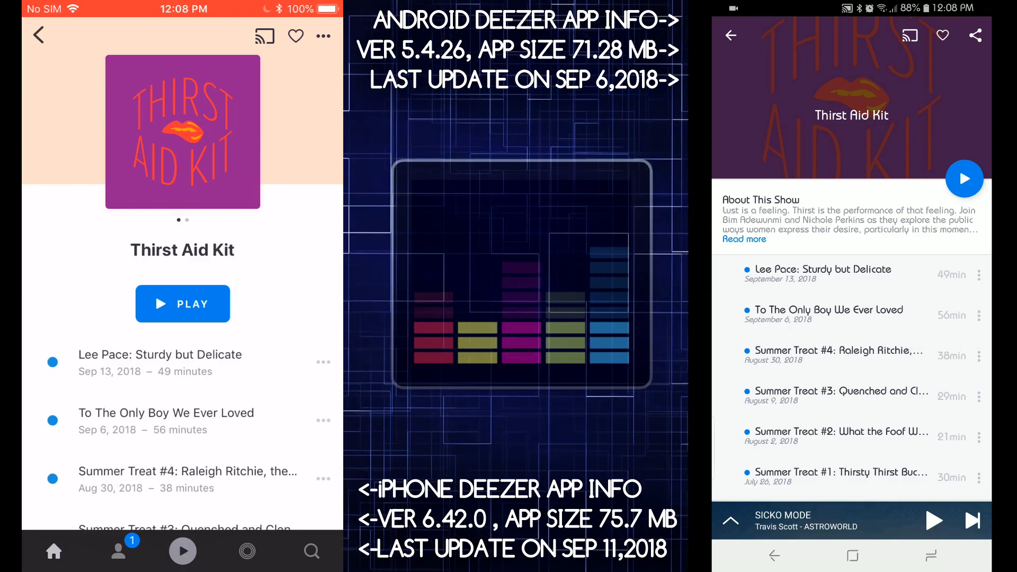
pyautogui.click(159, 354)
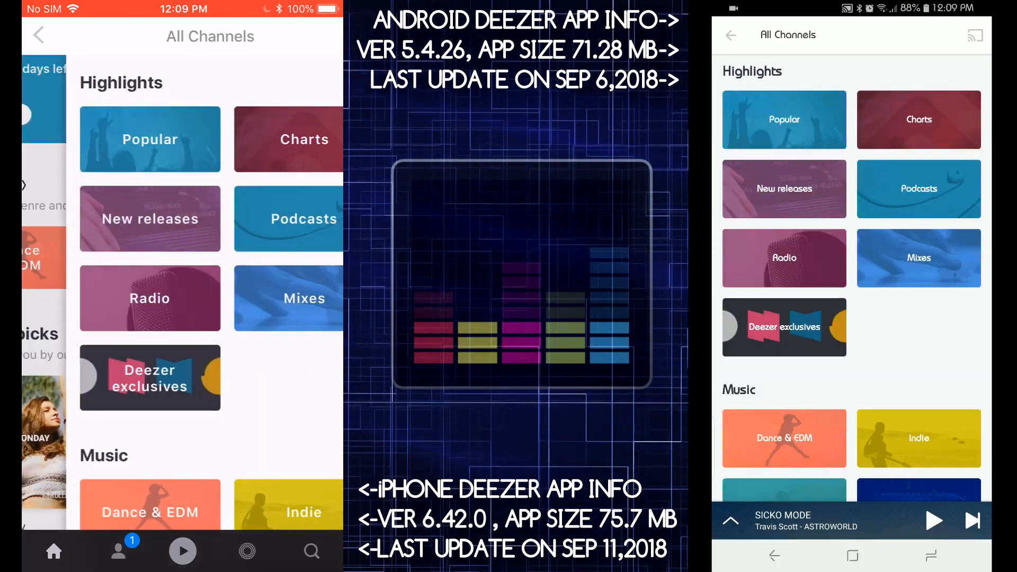
# From All Channels, enter New releases and open the BRAND NEW!! North America playlist.
pyautogui.scroll(-3)
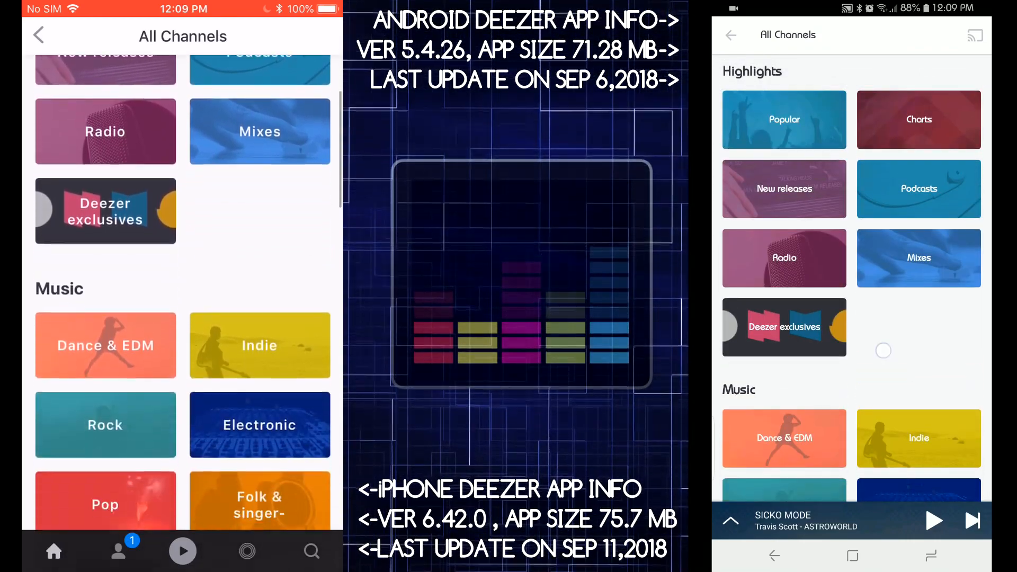
pyautogui.scroll(-3)
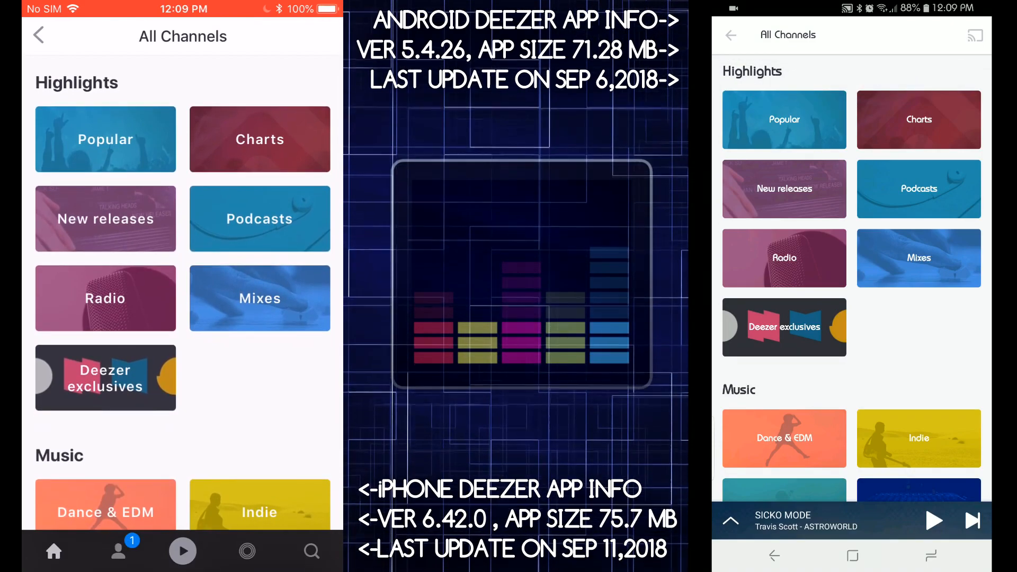
pyautogui.click(106, 218)
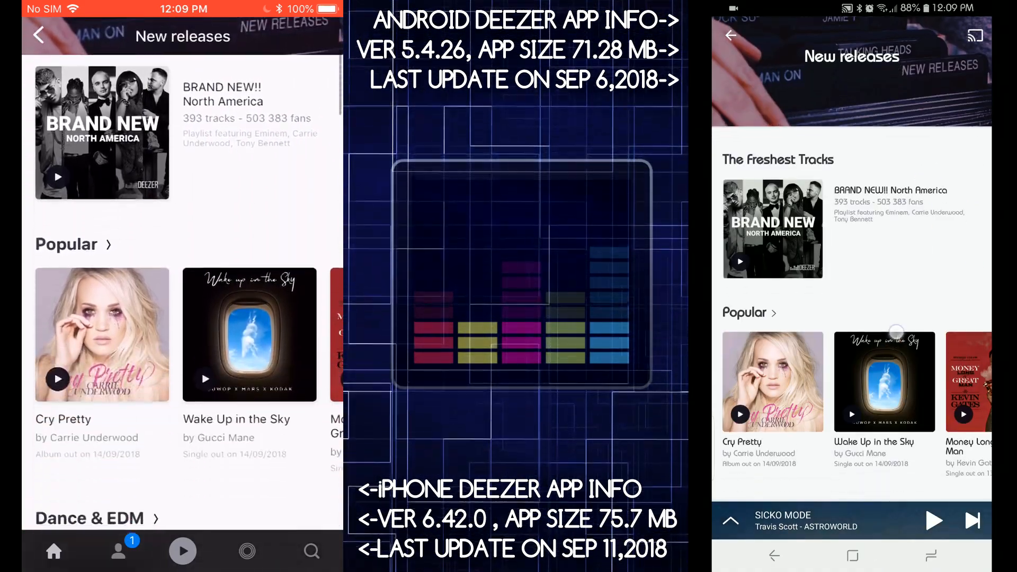
pyautogui.scroll(-3)
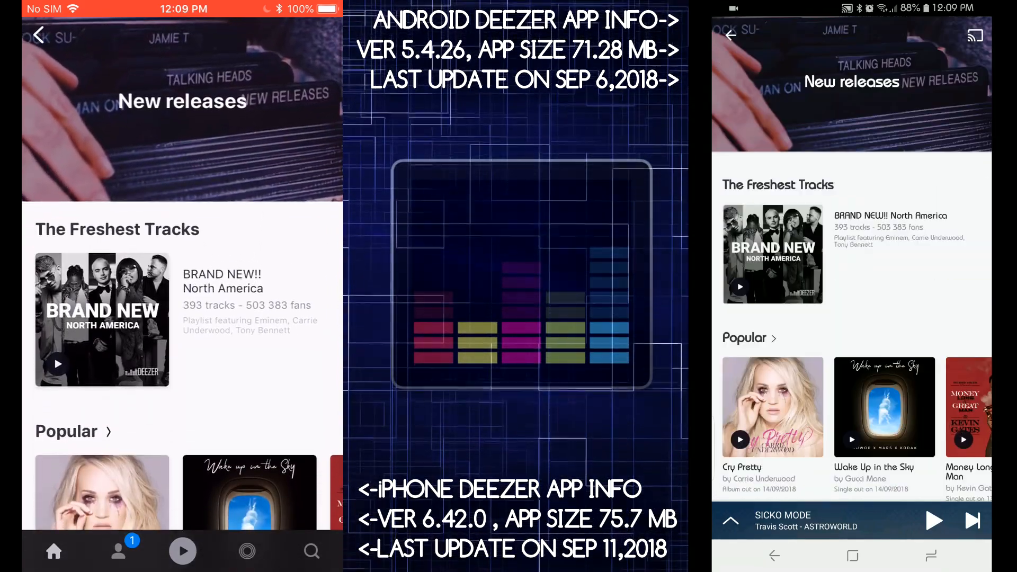
pyautogui.click(101, 319)
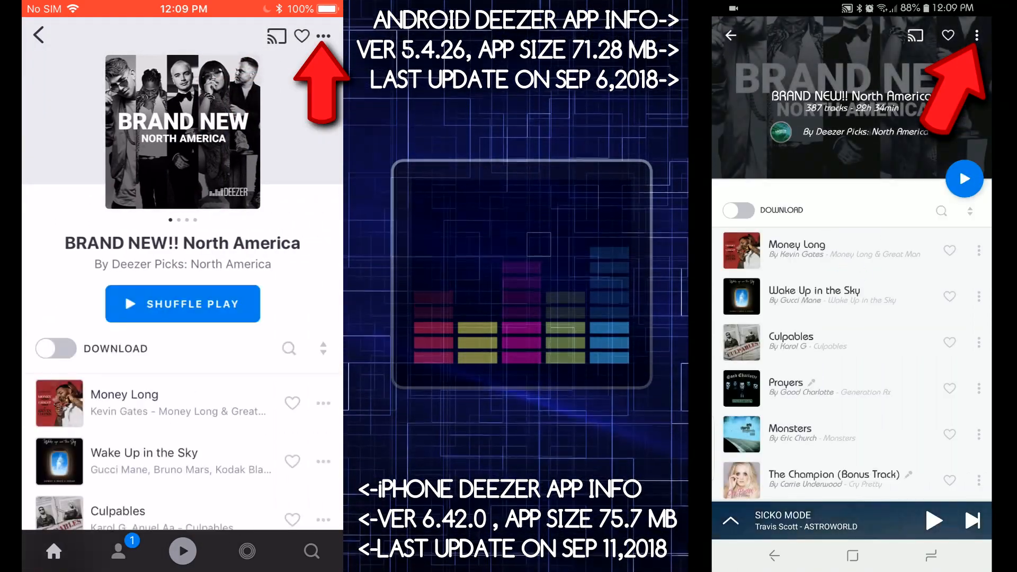
# Check the playlist's ⋯ options, dismiss them, and un-heart Money Long by Kevin Gates.
pyautogui.click(322, 36)
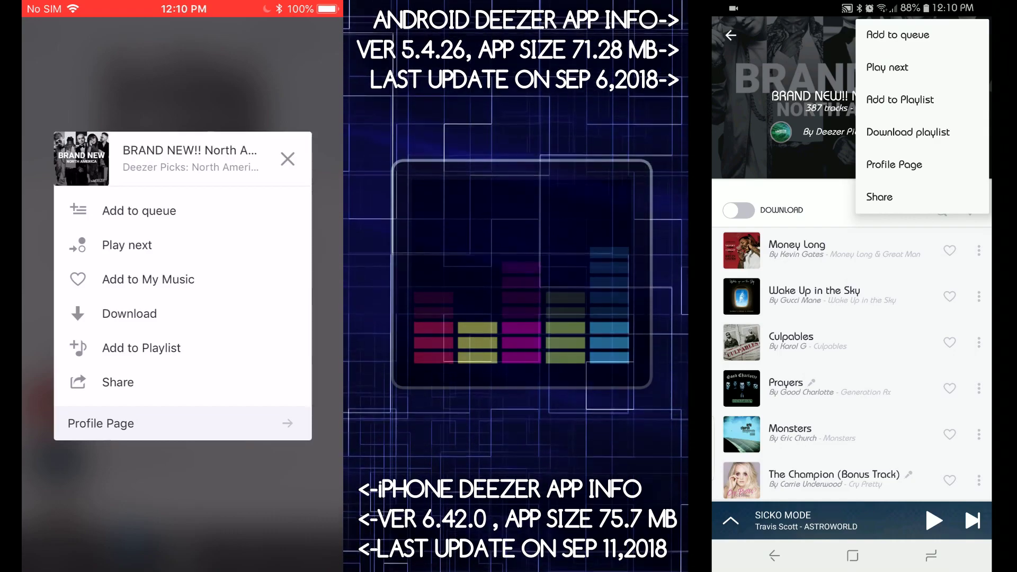
pyautogui.click(287, 159)
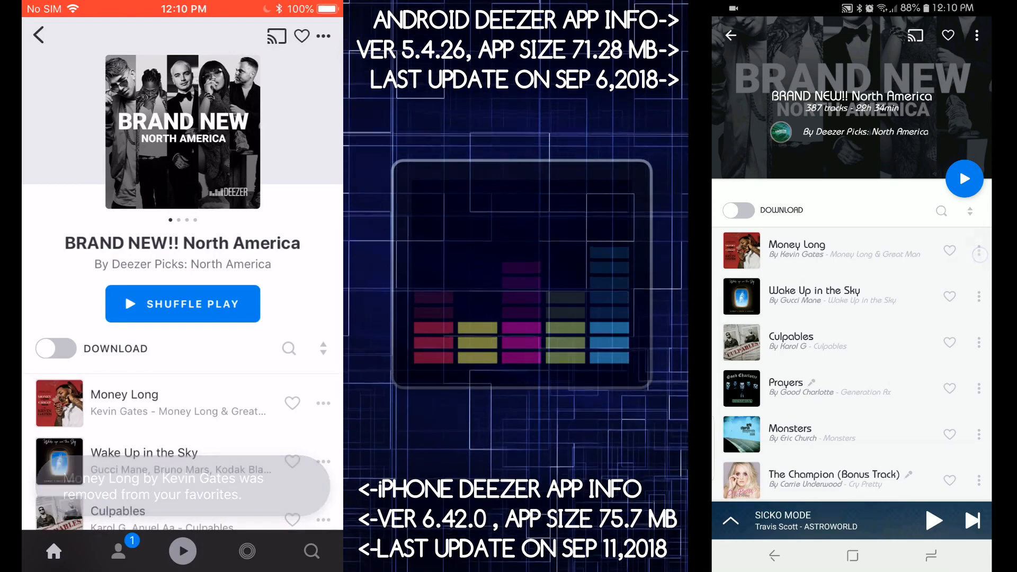
pyautogui.click(322, 402)
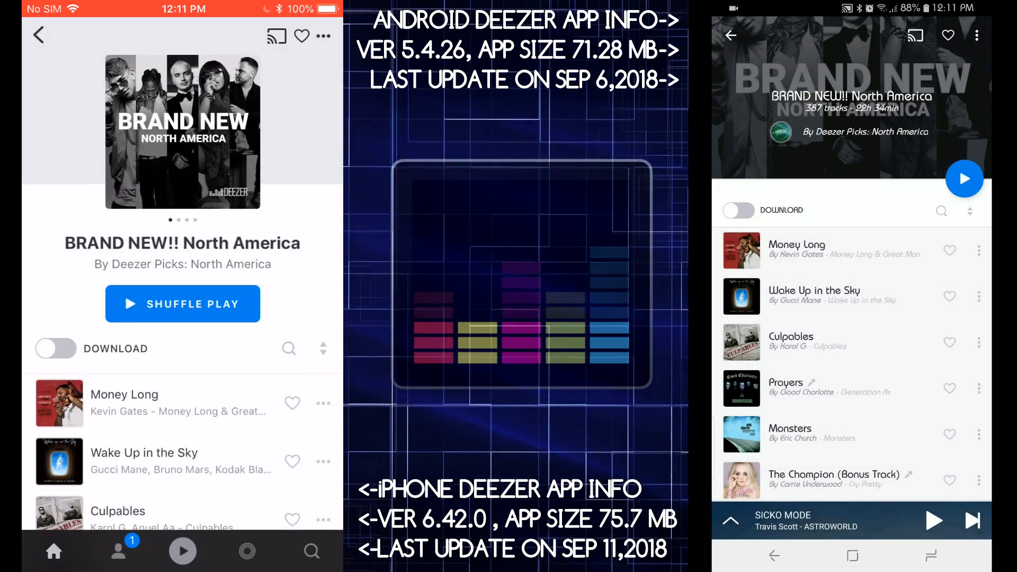
# Leave the playlist: Home on iPhone and Back on Android, landing on My Music.
pyautogui.click(53, 553)
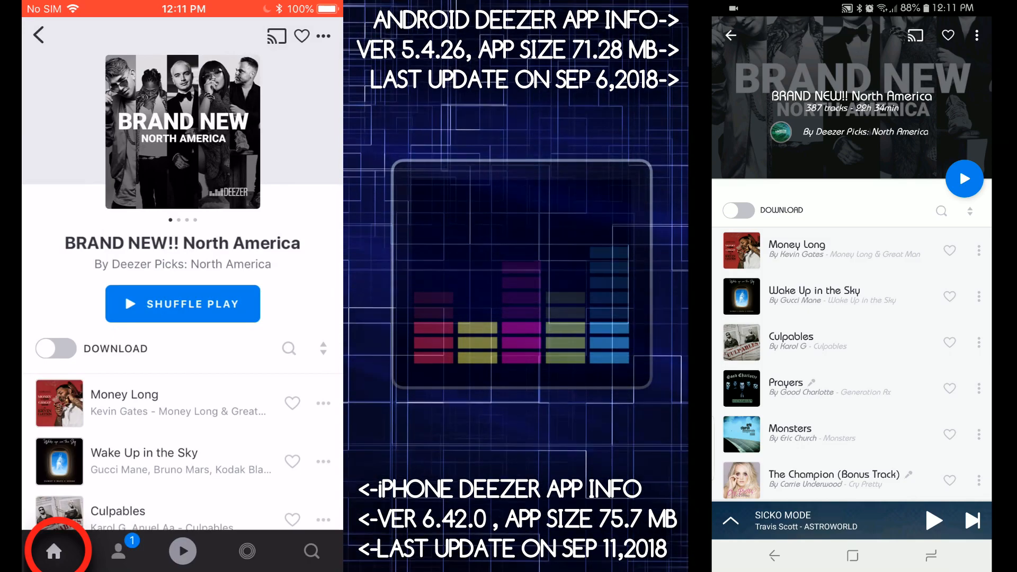
pyautogui.click(52, 552)
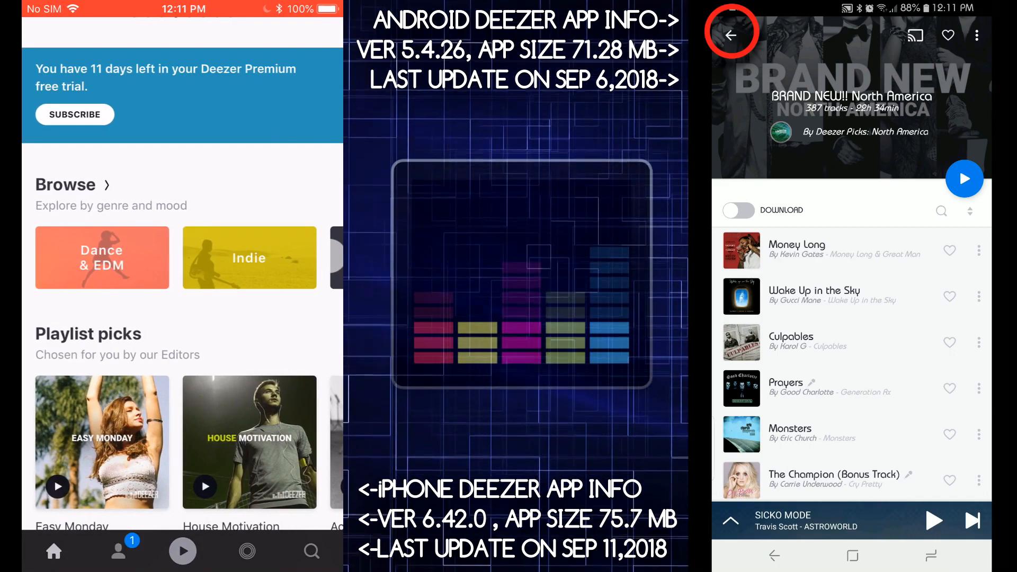
pyautogui.click(734, 34)
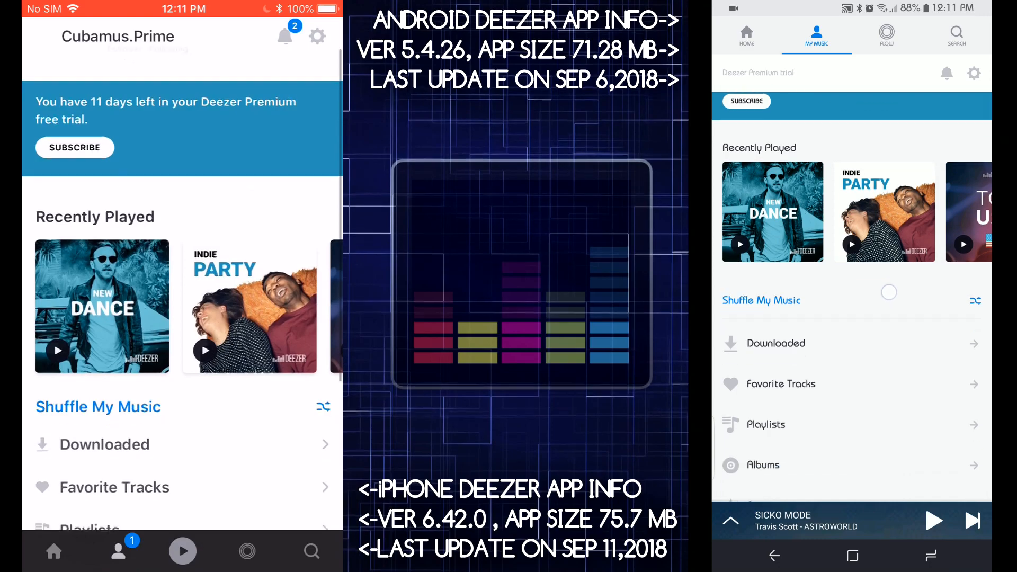
# Browse the Artists section of My Music and return to the overview.
pyautogui.scroll(-3)
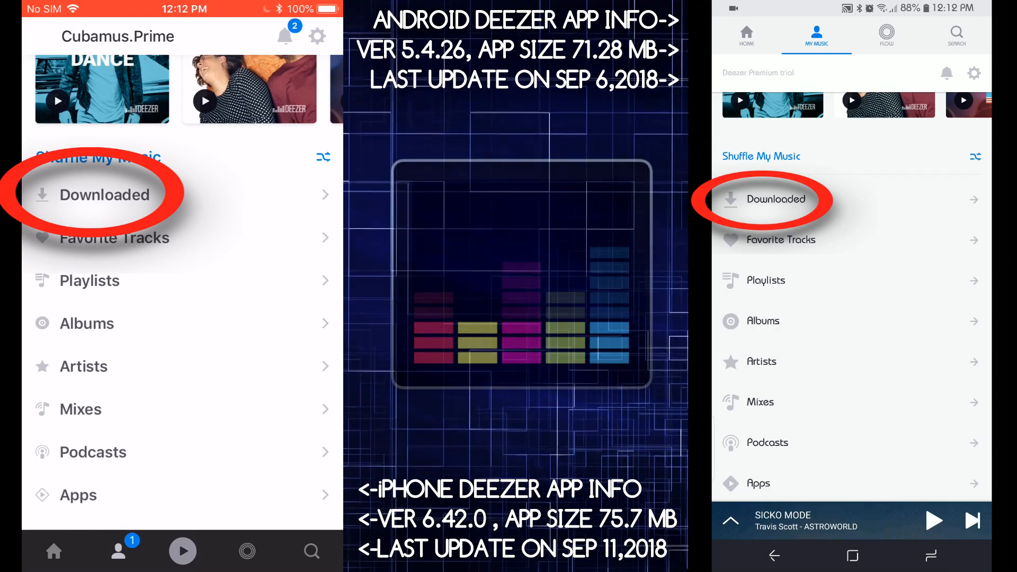
pyautogui.click(104, 195)
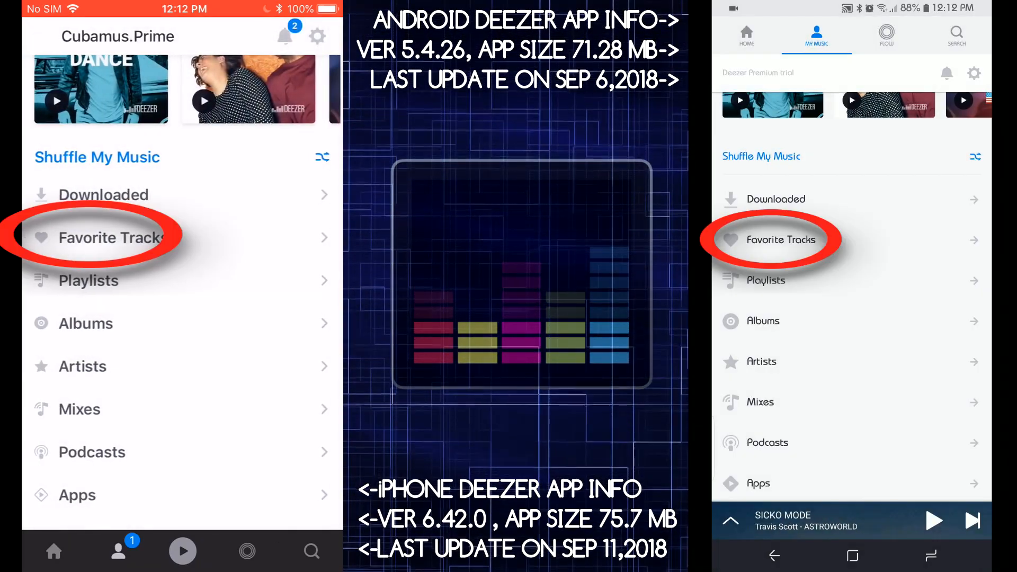
pyautogui.click(104, 237)
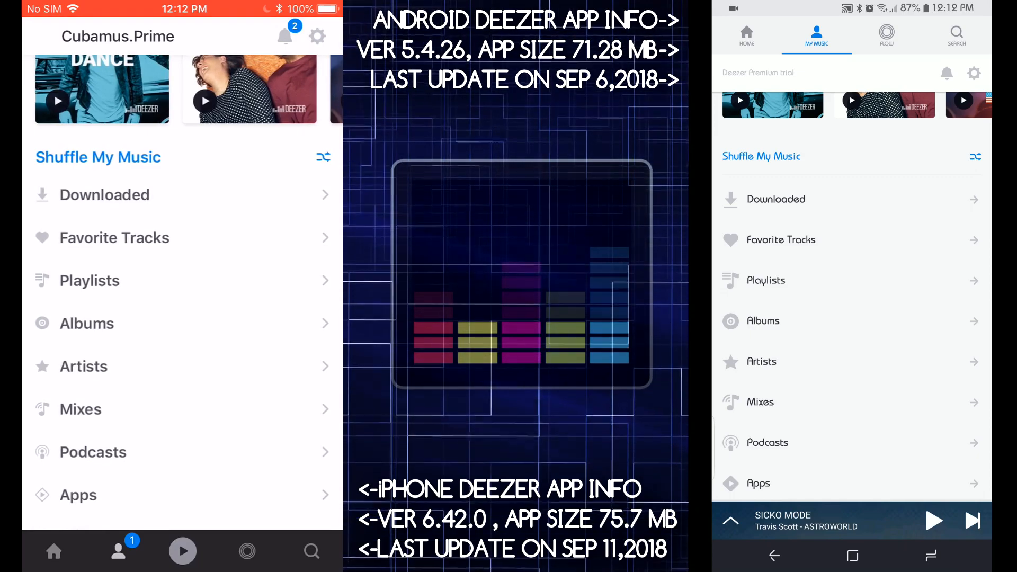
pyautogui.click(87, 324)
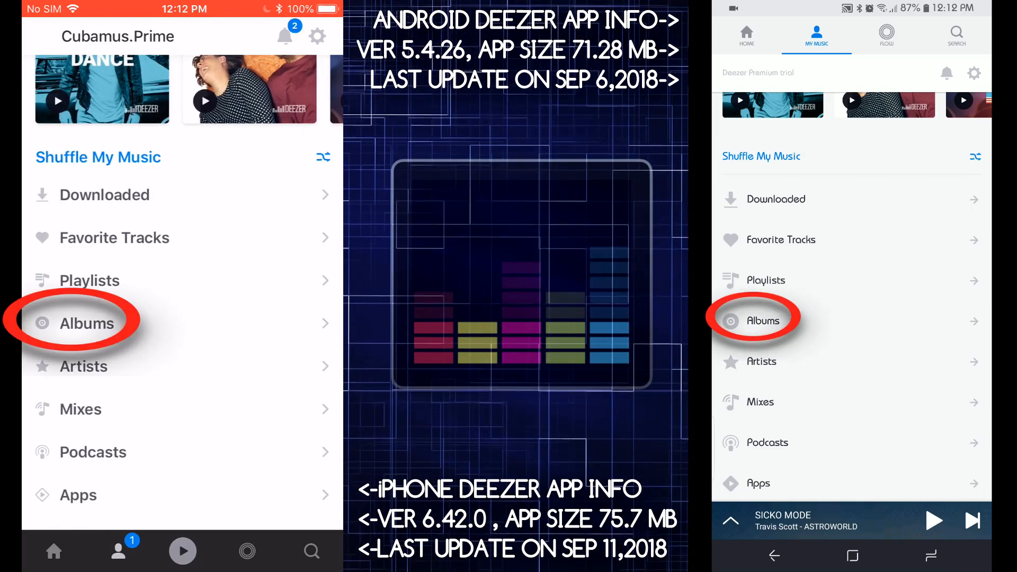
pyautogui.click(87, 323)
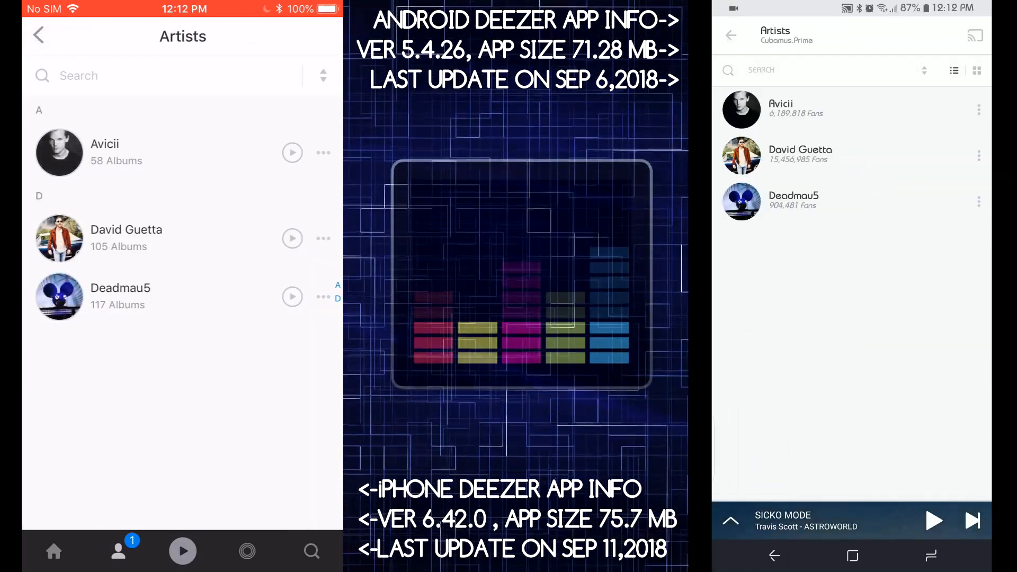
pyautogui.click(37, 33)
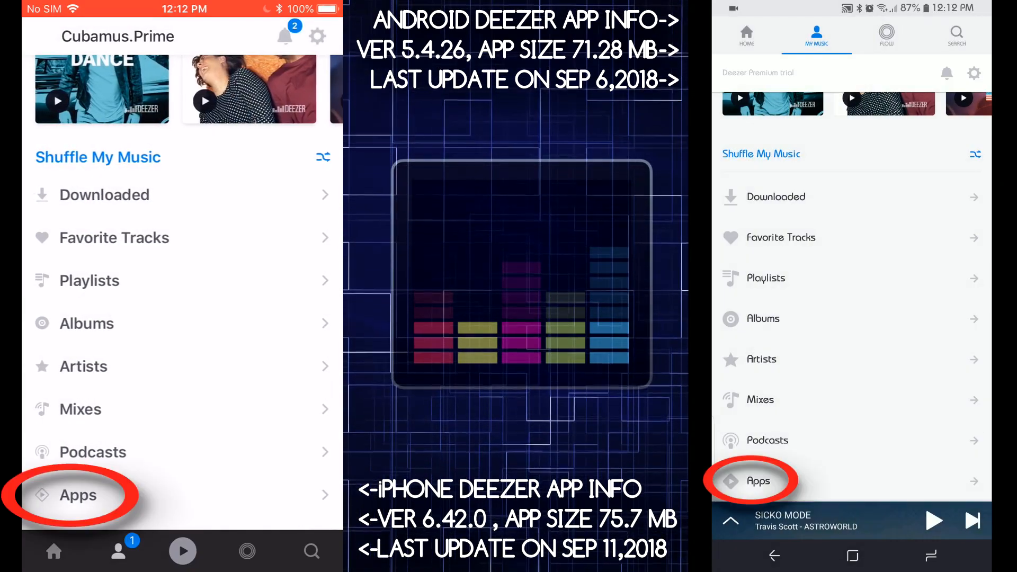
# View the empty Mixes and Podcasts sections, then return to My Music.
pyautogui.click(79, 495)
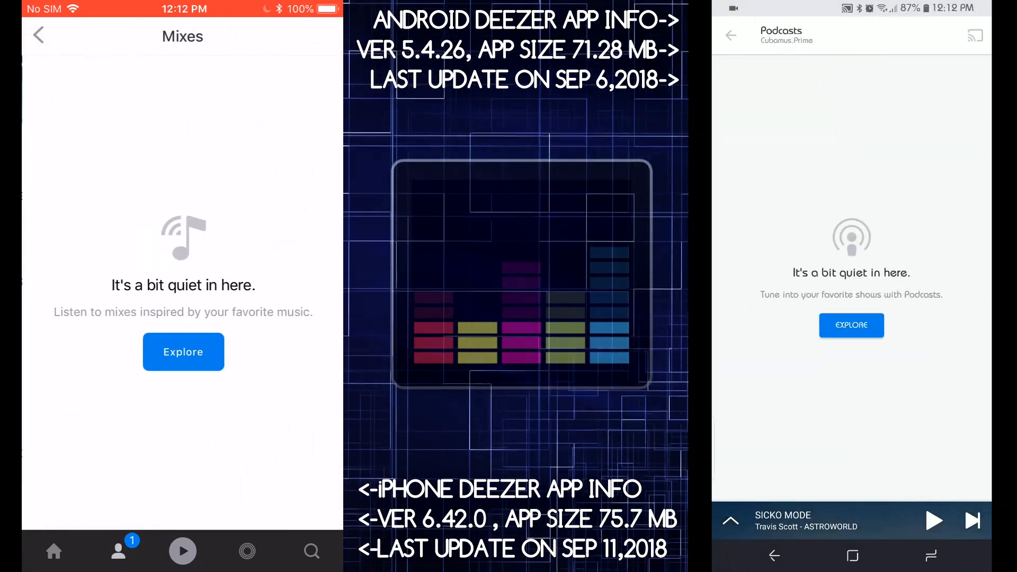
pyautogui.click(38, 35)
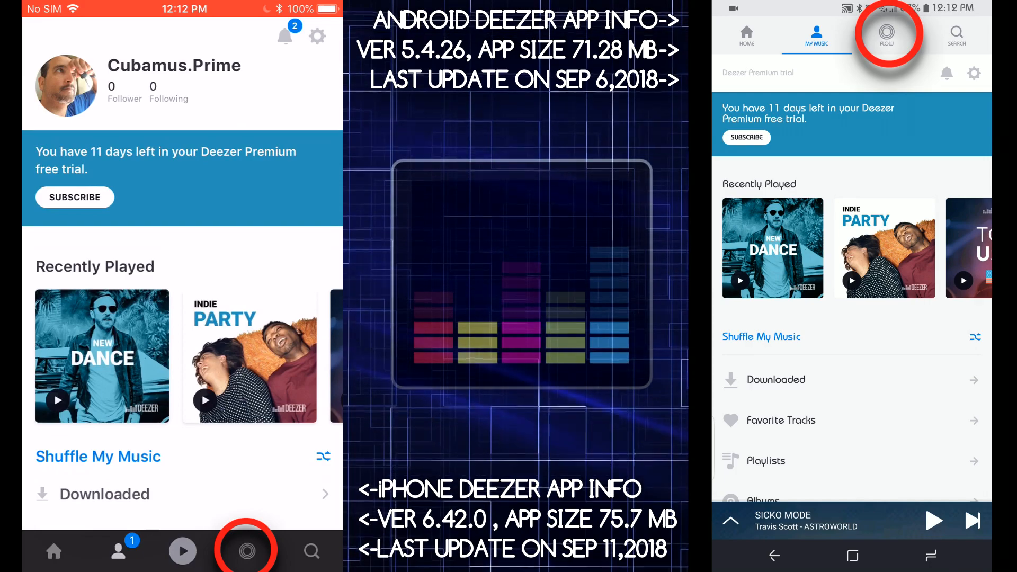
# Start Flow, scroll its track list, then via Search play Save Yourself by Stabbing Westward in the full player.
pyautogui.click(248, 551)
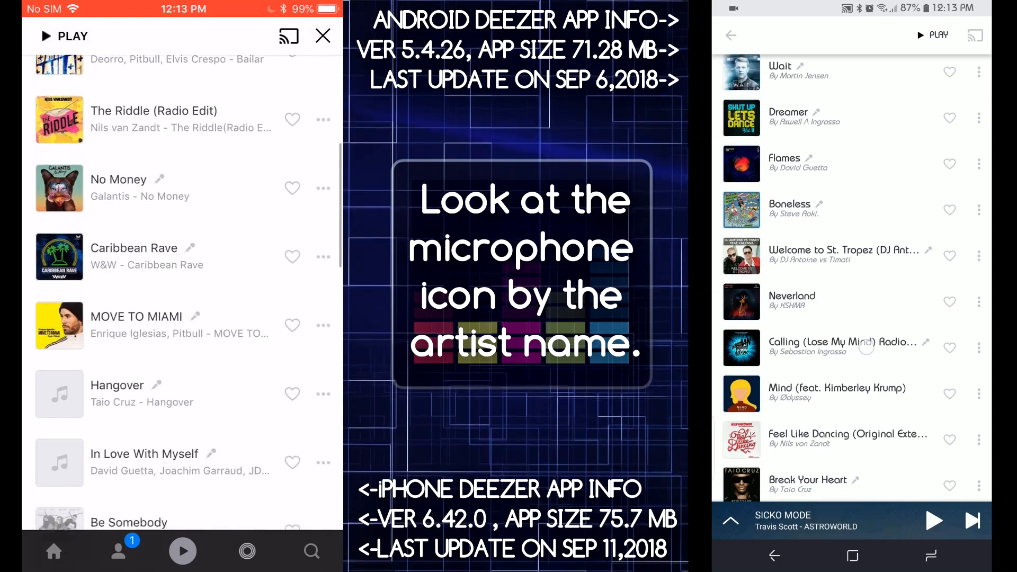
pyautogui.scroll(-3)
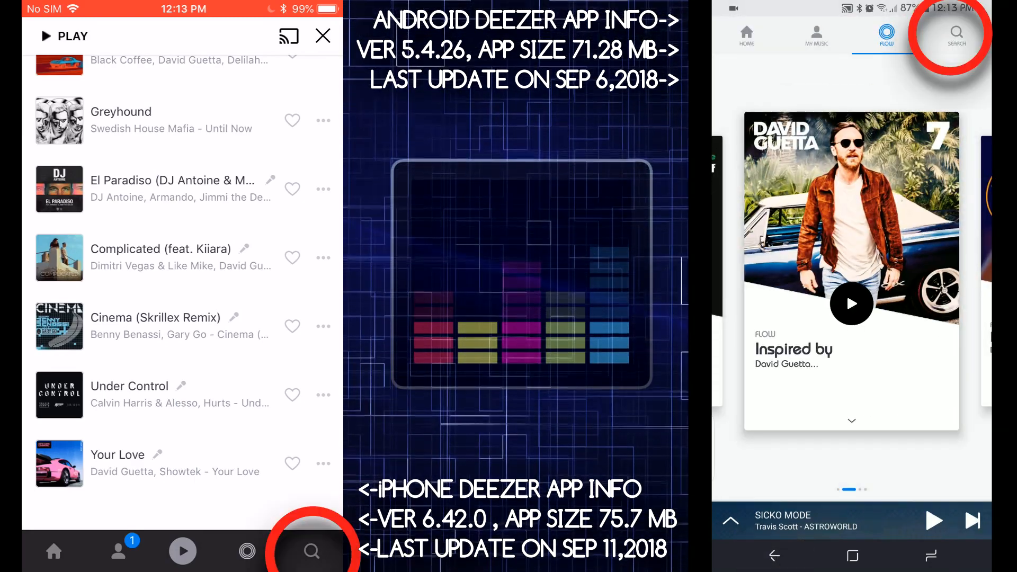
pyautogui.click(312, 553)
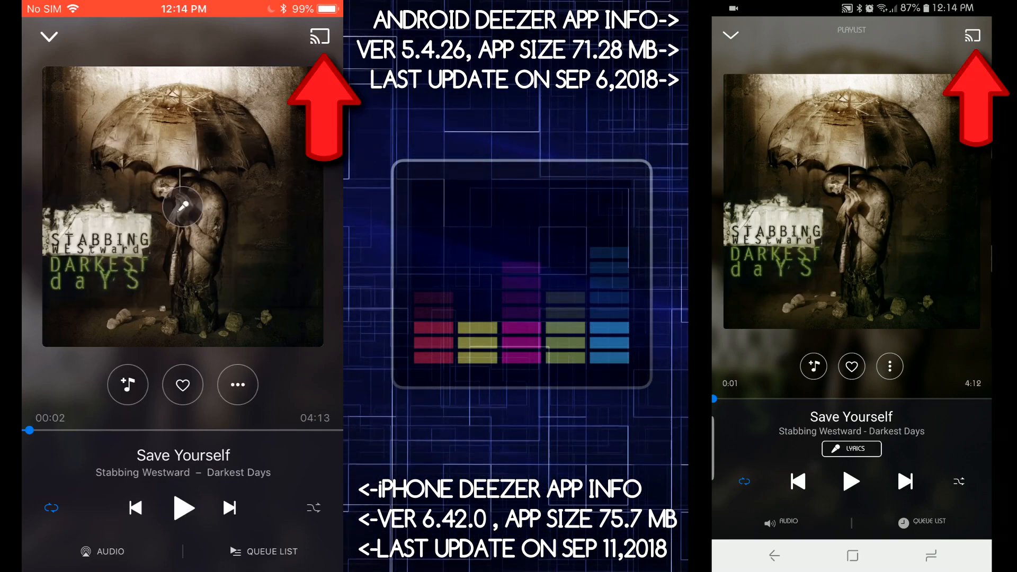
# Point out Cast and Add to Playlist, then heart Save Yourself as a favourite track.
pyautogui.click(128, 384)
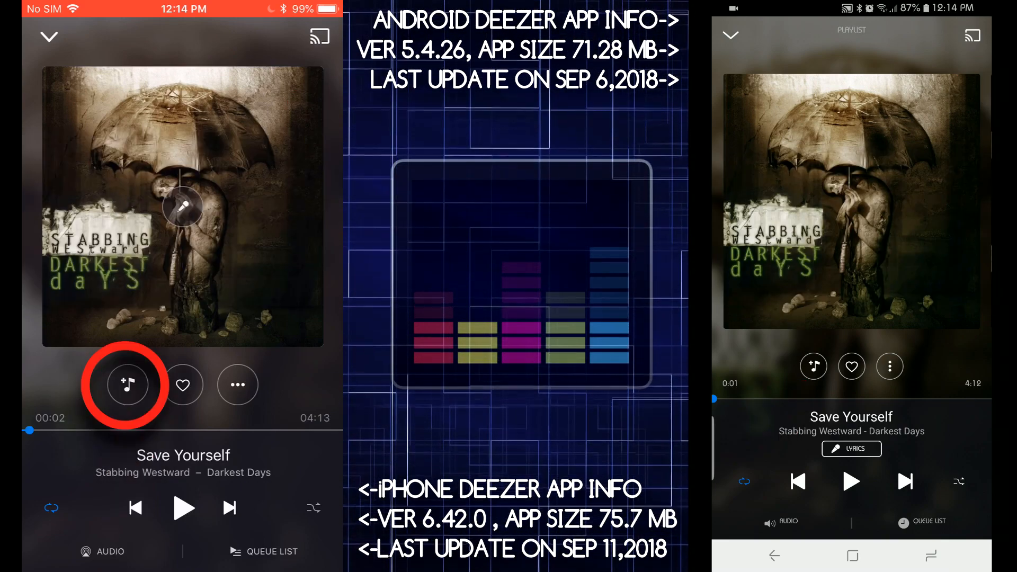
pyautogui.click(128, 385)
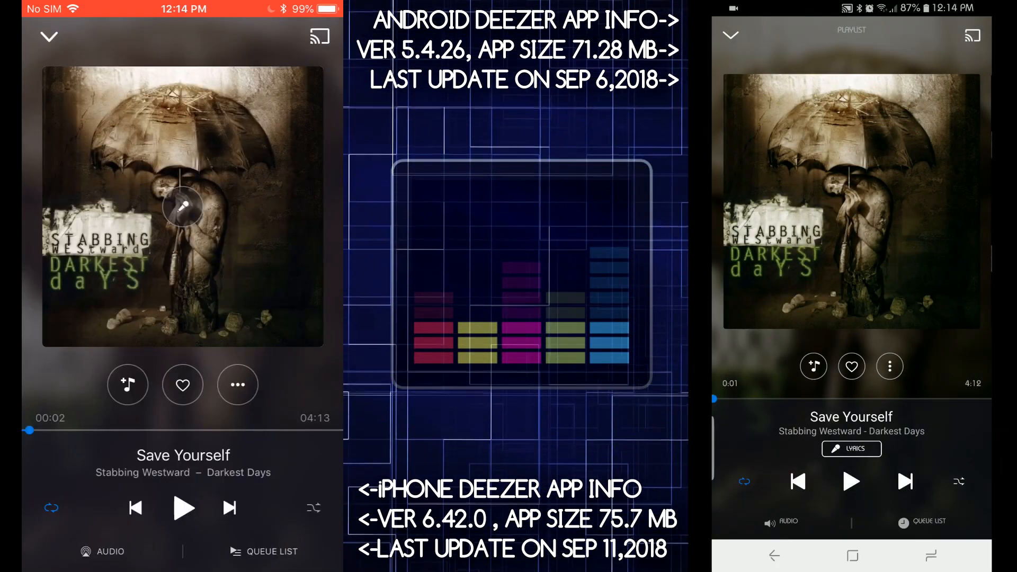
pyautogui.click(182, 385)
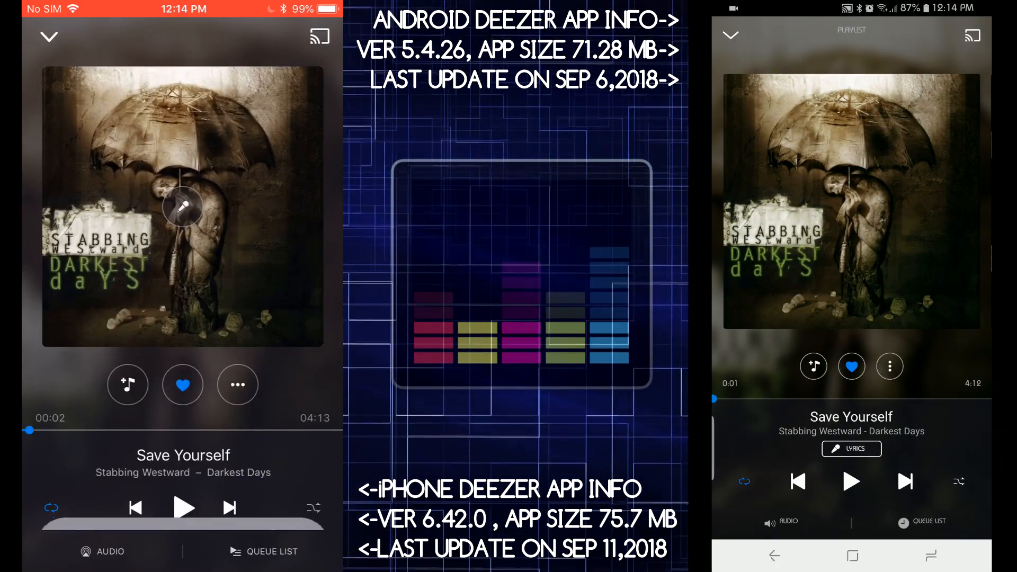
pyautogui.click(183, 385)
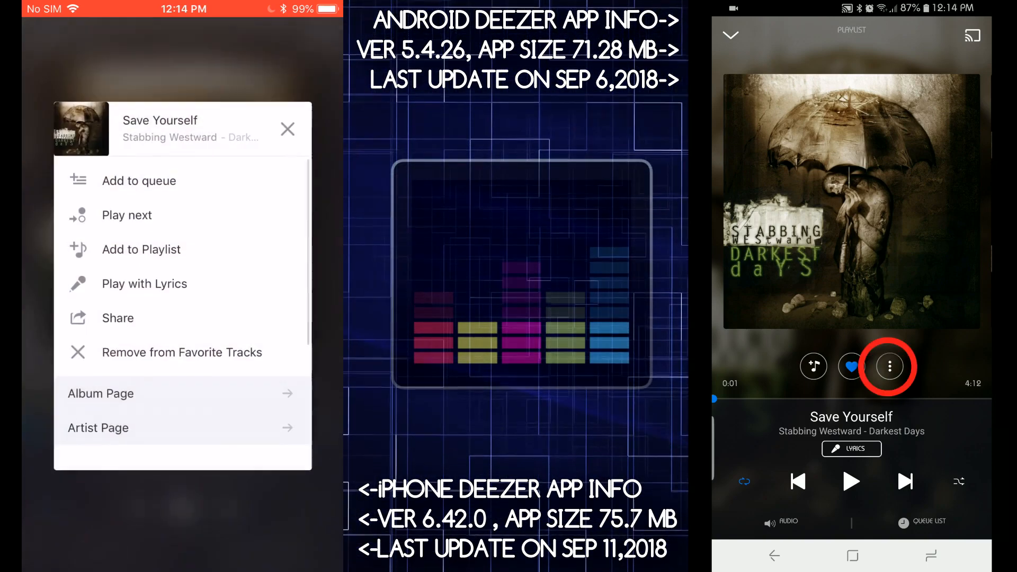
# Check the ⋯ track options menu on both phones and close it.
pyautogui.click(890, 365)
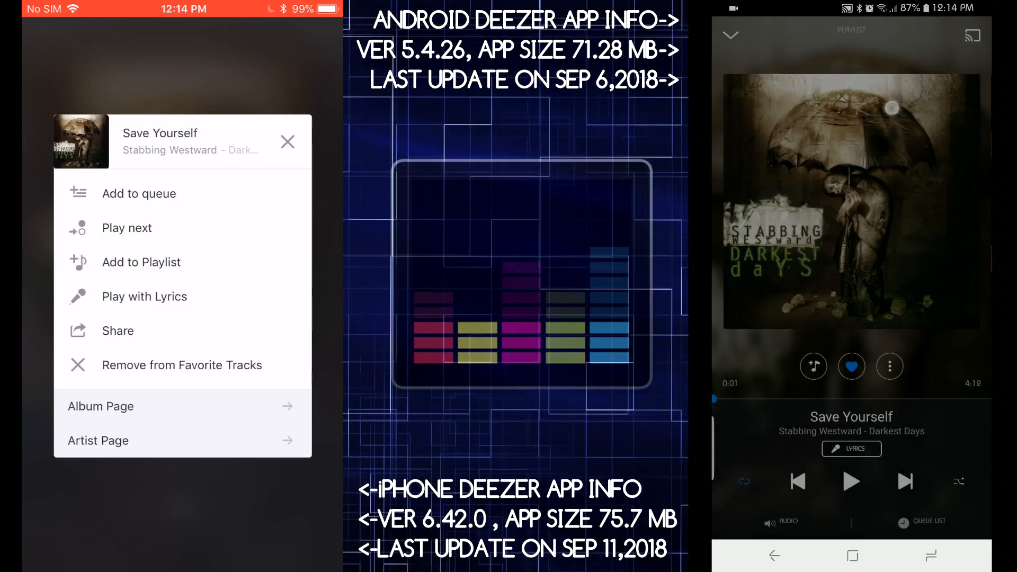
pyautogui.click(288, 142)
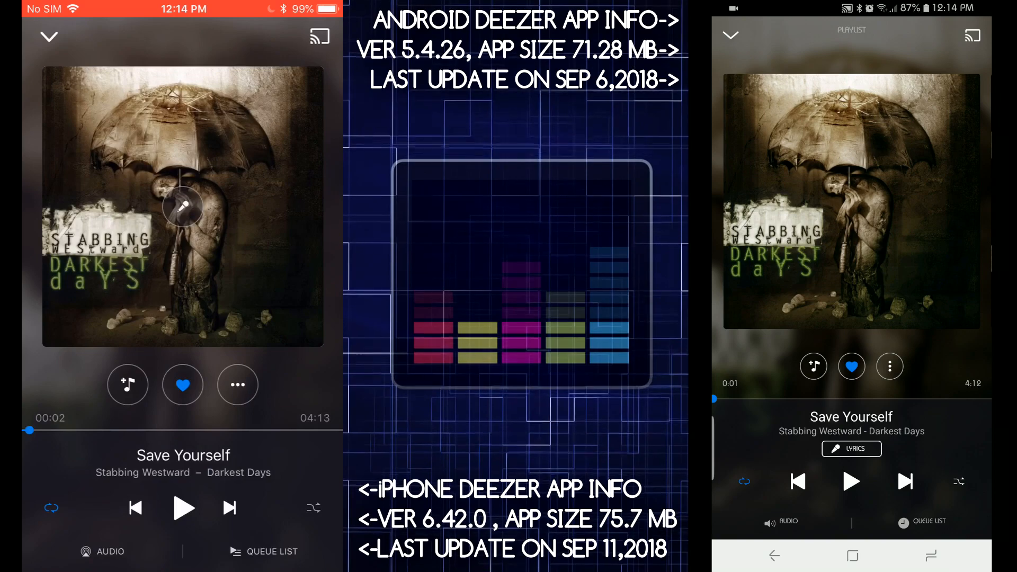
pyautogui.click(852, 449)
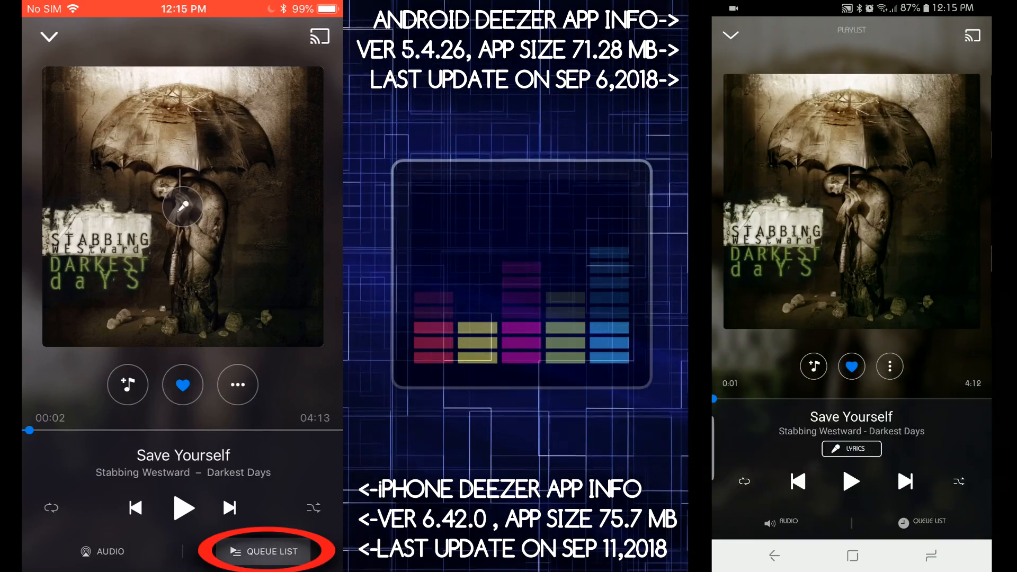
# Scroll the Now playing queue list, then view and leave the Audio settings.
pyautogui.click(268, 551)
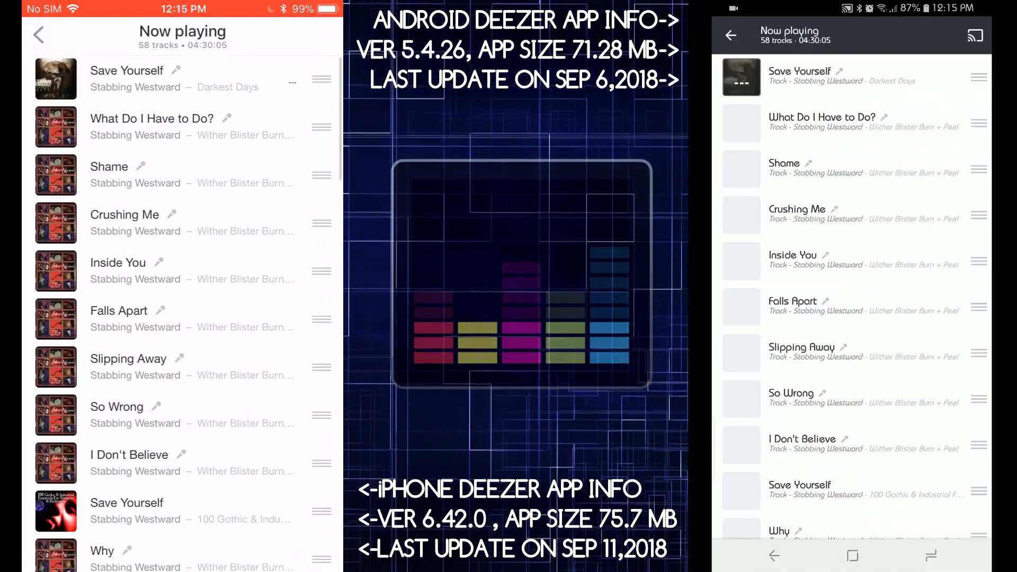
pyautogui.scroll(-3)
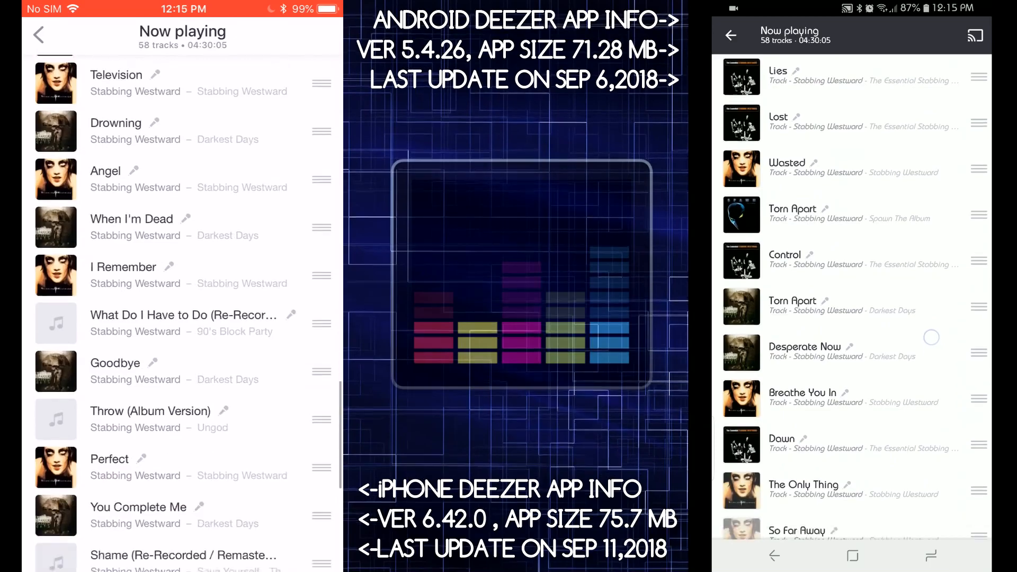
pyautogui.scroll(-3)
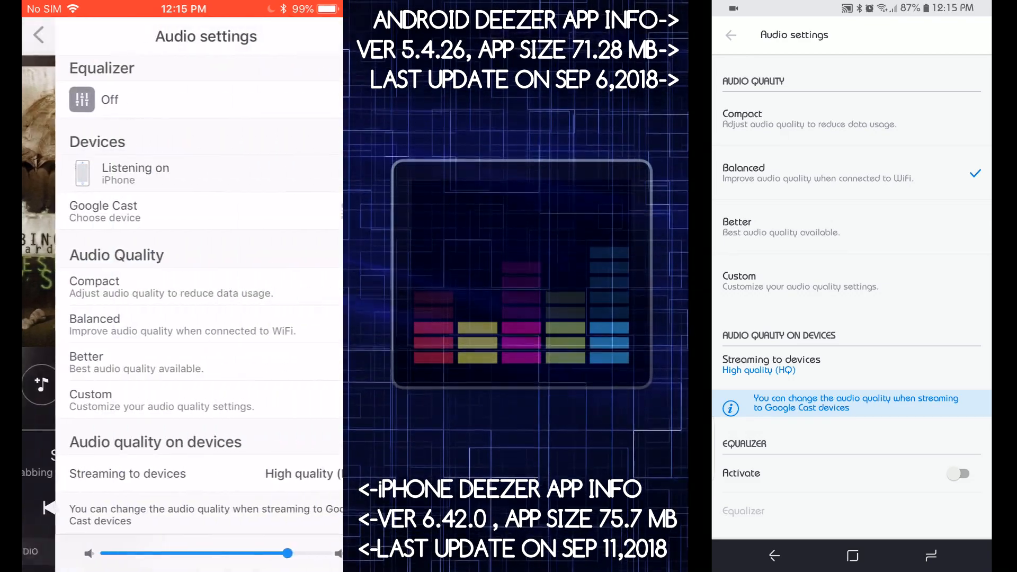
pyautogui.click(94, 286)
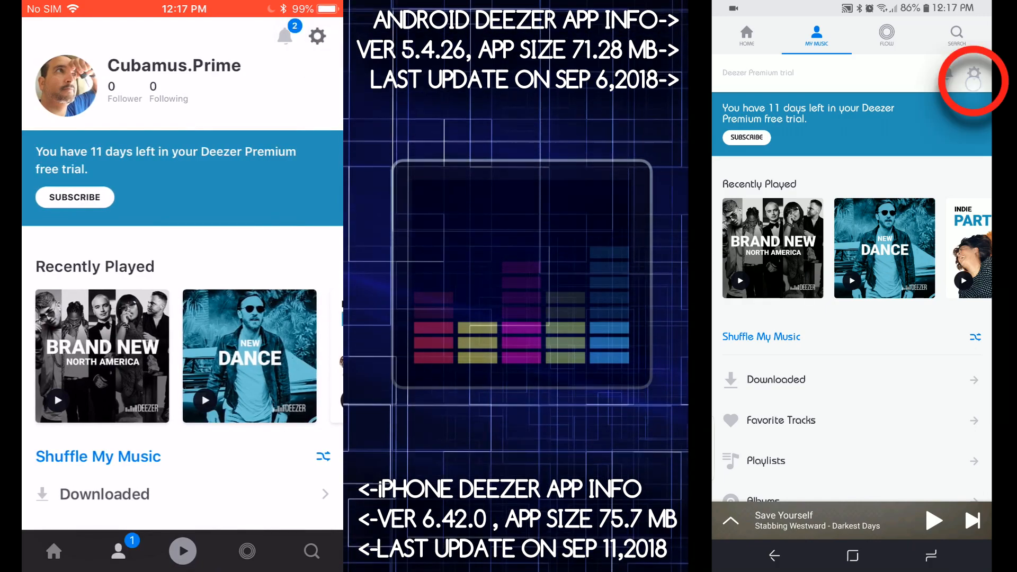
# Go into App settings and scroll down to the Smart Cache allocation.
pyautogui.click(973, 78)
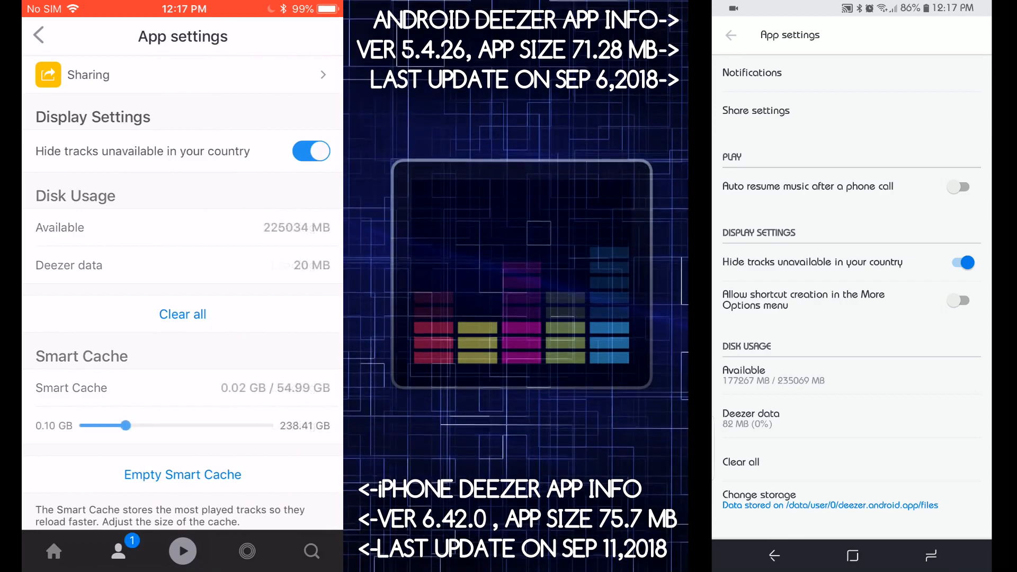
pyautogui.scroll(-3)
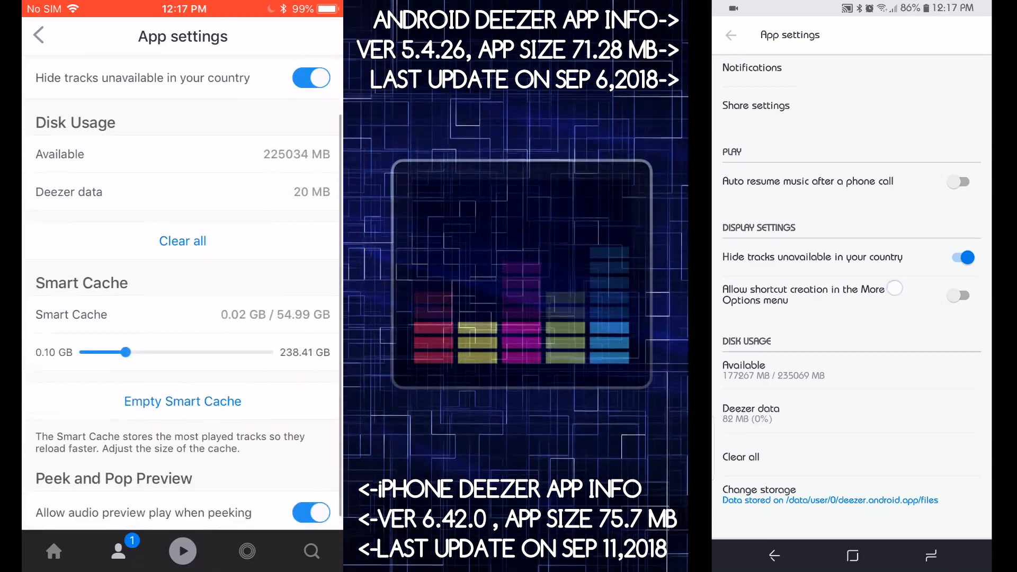
pyautogui.scroll(-3)
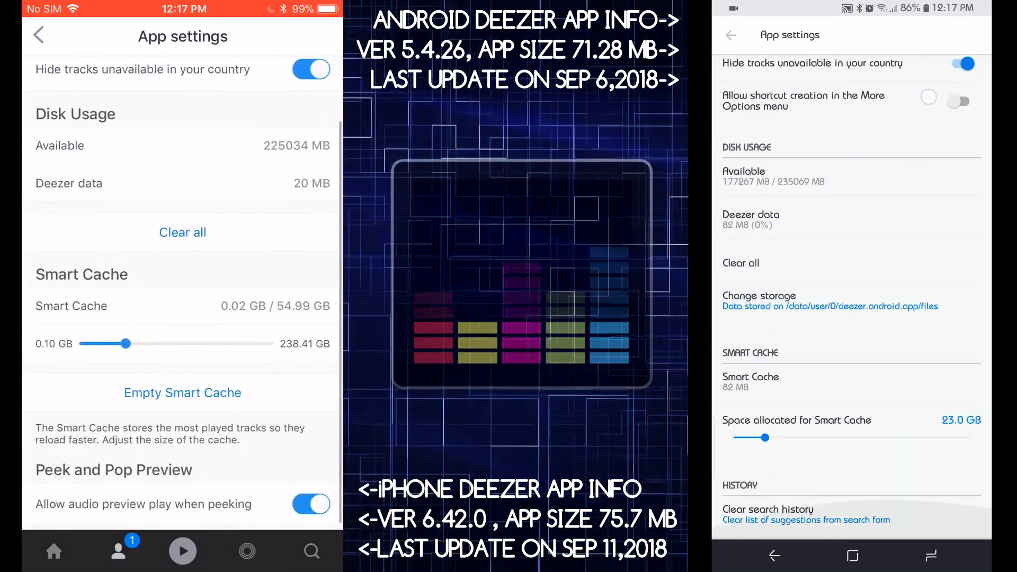
pyautogui.scroll(-3)
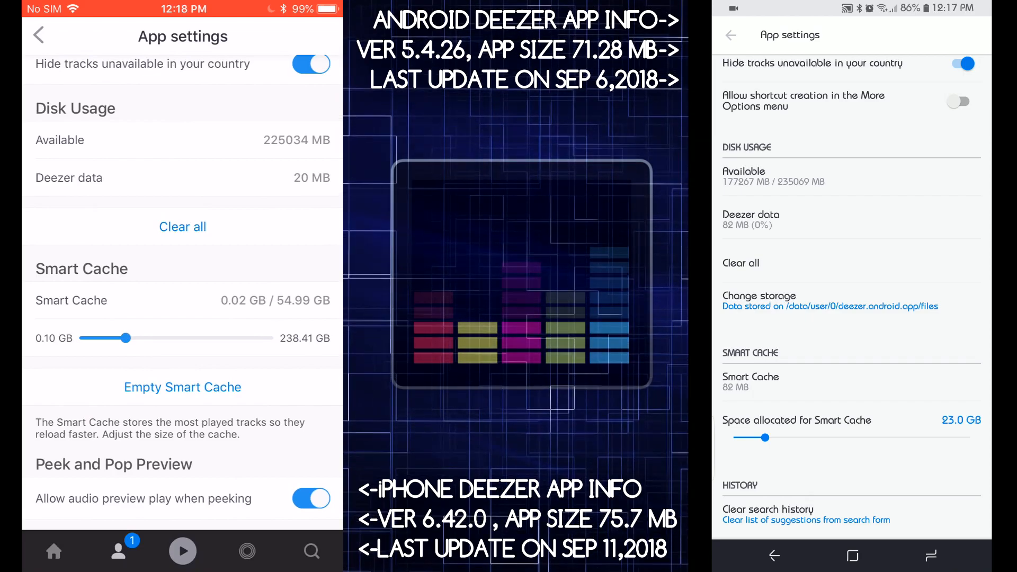
# Drag Android's Smart Cache slider down from 133.4 GB to 35.0 GB.
pyautogui.moveTo(769, 437); pyautogui.dragTo(918, 438)
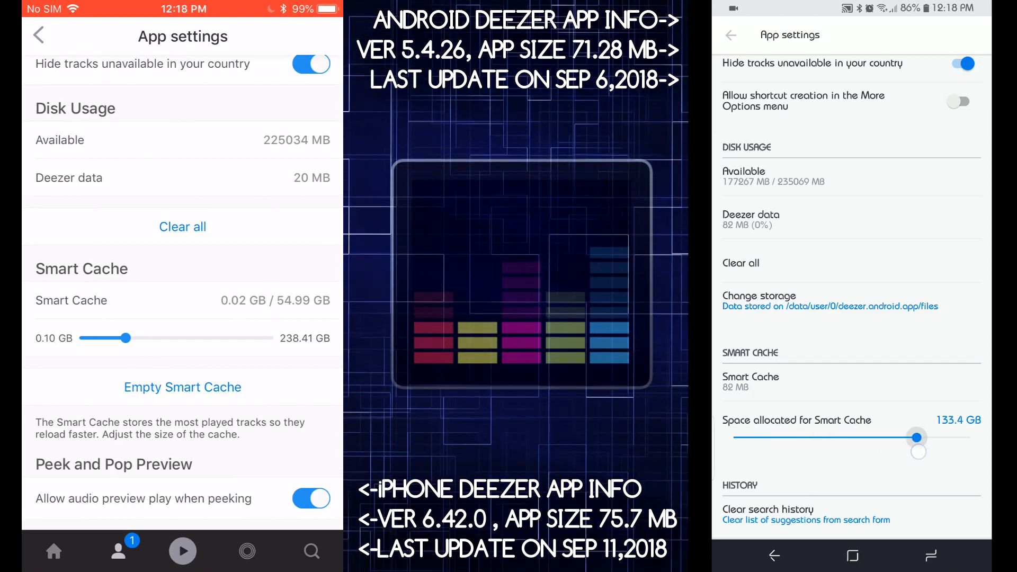
pyautogui.moveTo(916, 437); pyautogui.dragTo(810, 437)
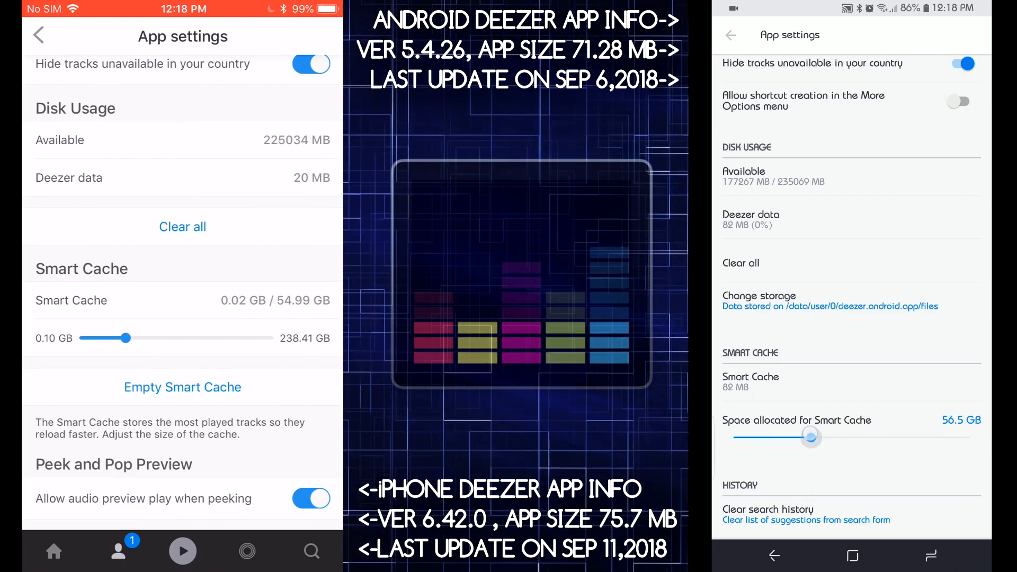
pyautogui.moveTo(810, 437); pyautogui.dragTo(785, 436)
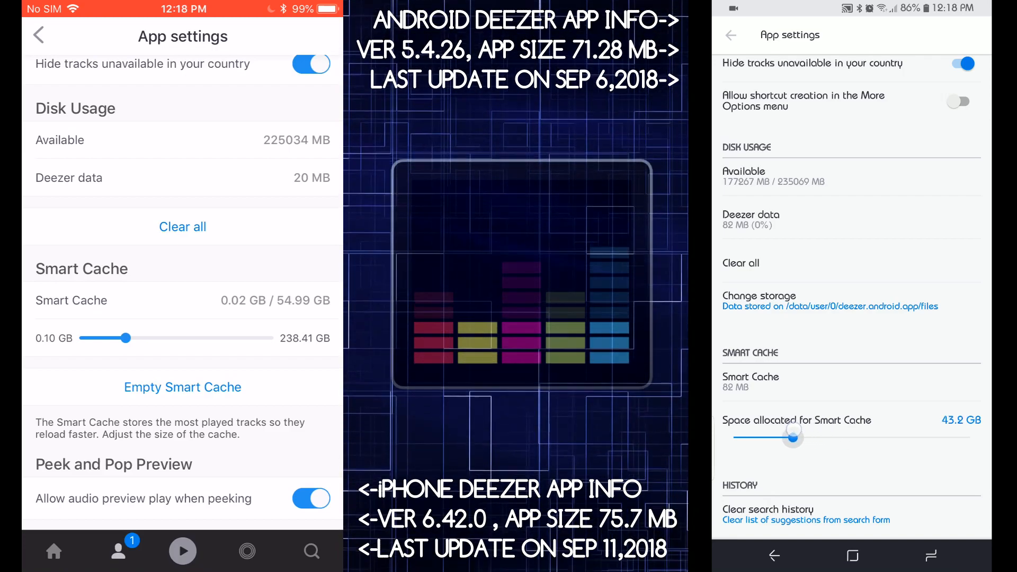
pyautogui.moveTo(793, 436); pyautogui.dragTo(769, 436)
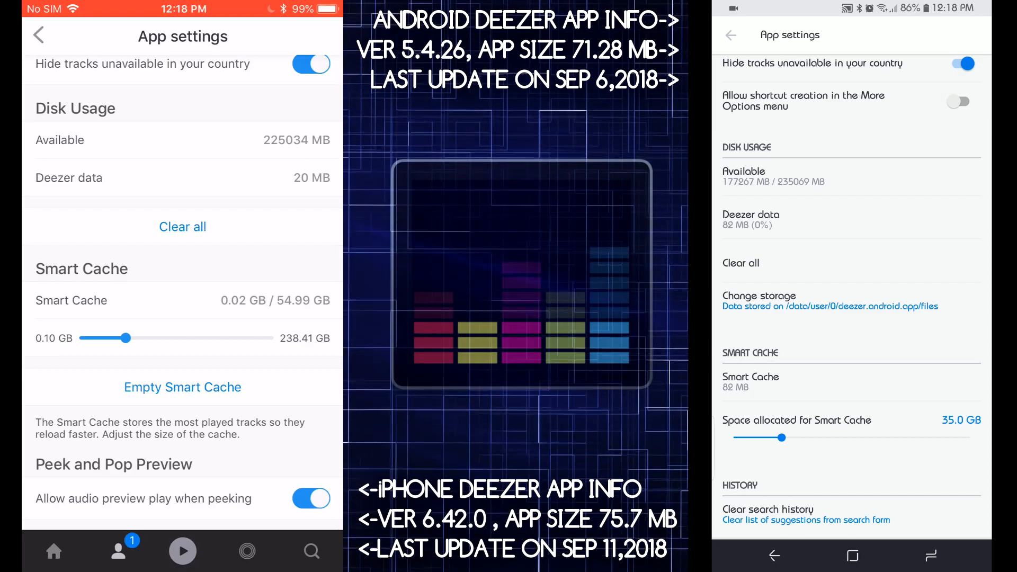
# Return to Settings and show Audio settings on both phones with quality and streaming options.
pyautogui.click(38, 36)
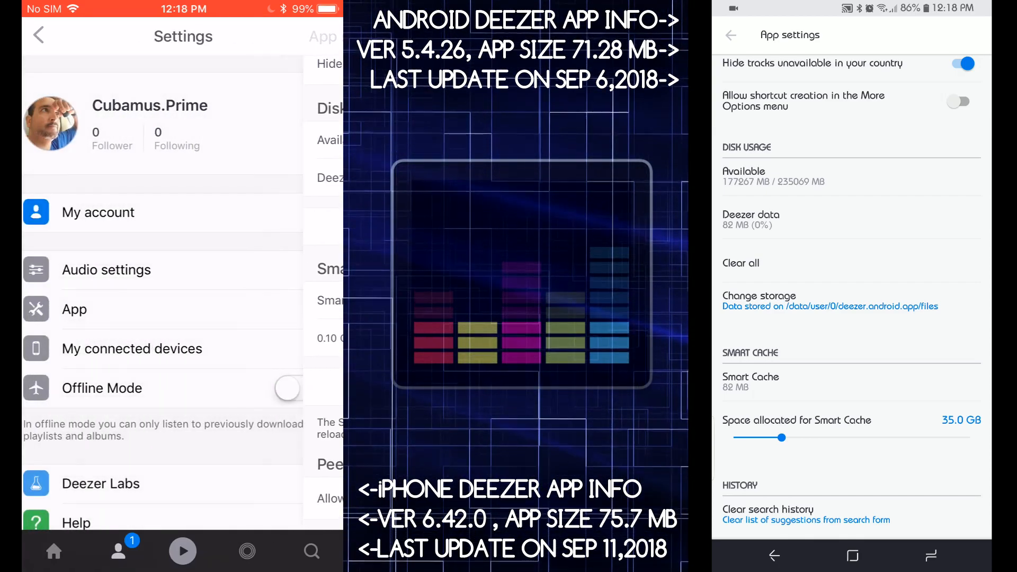
pyautogui.click(730, 34)
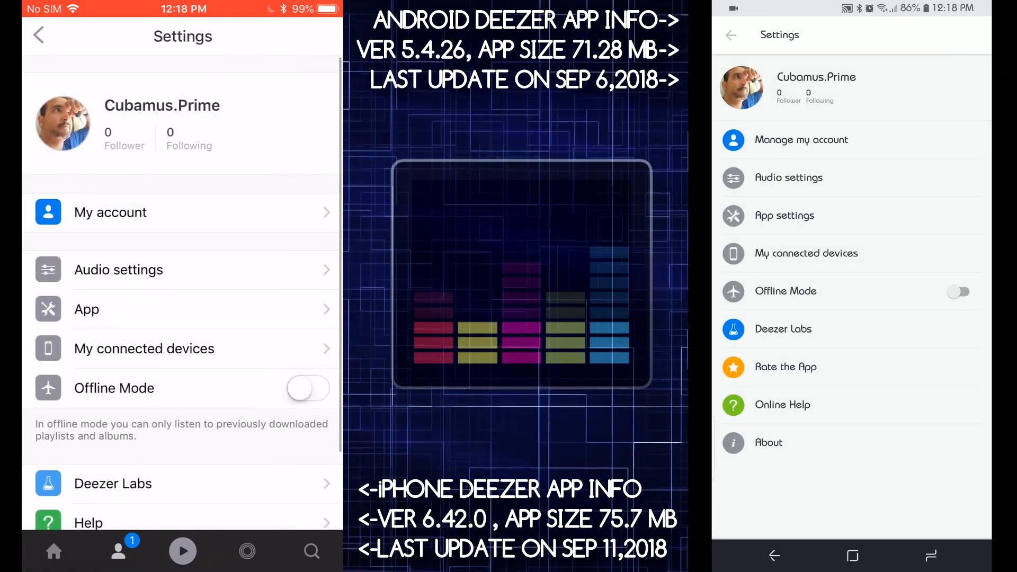
pyautogui.click(118, 270)
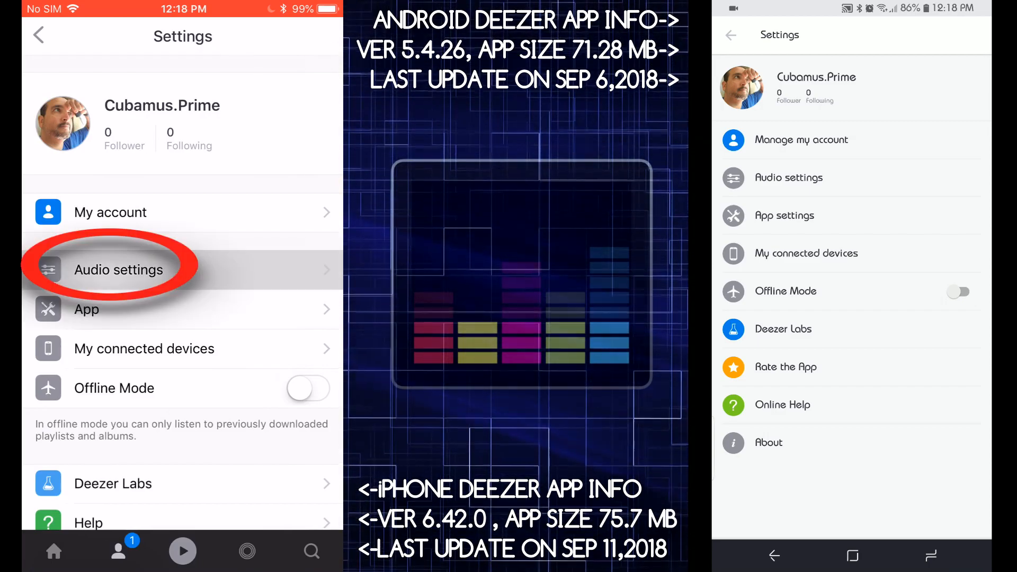
pyautogui.click(118, 270)
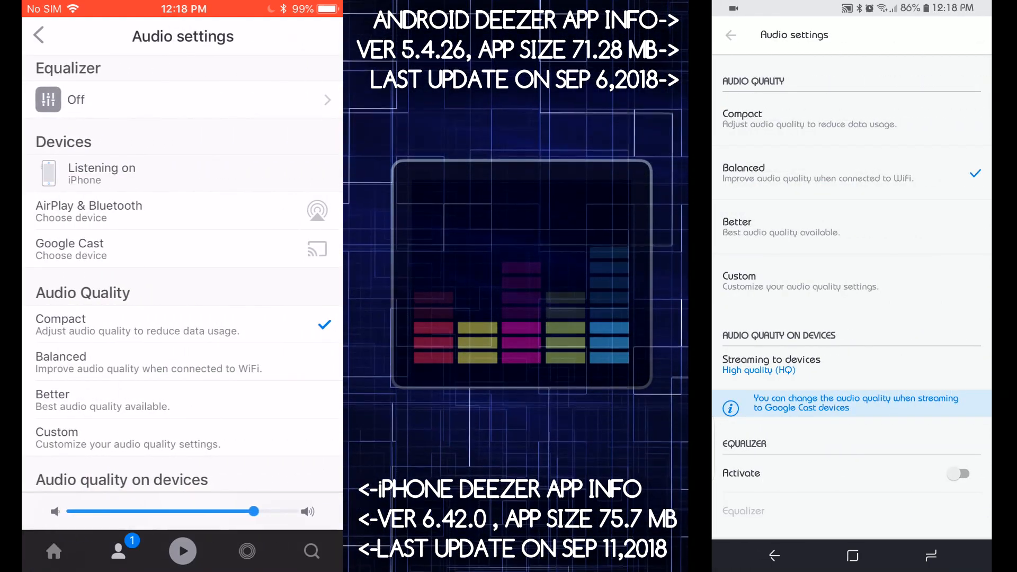
pyautogui.scroll(-3)
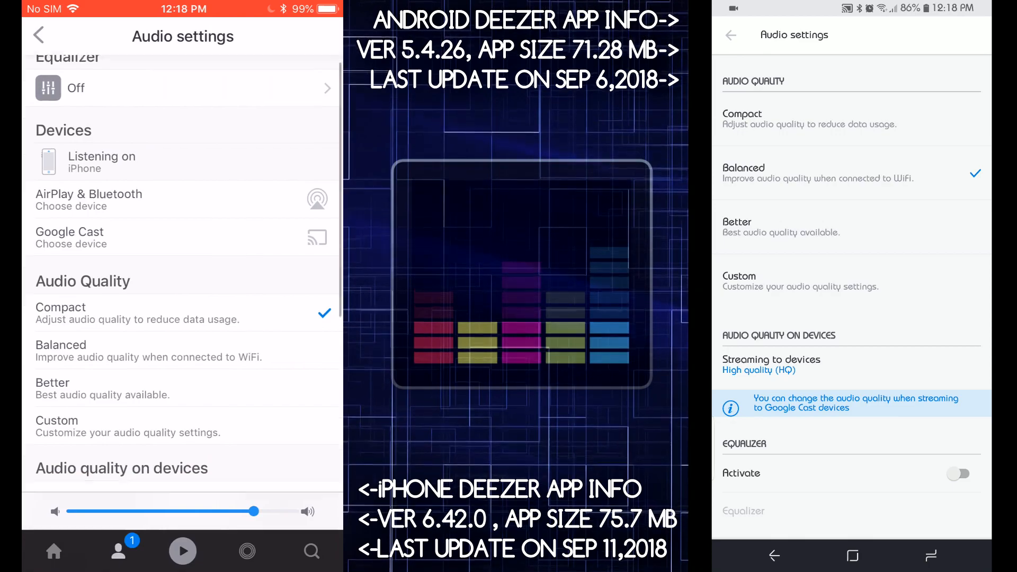
pyautogui.scroll(-3)
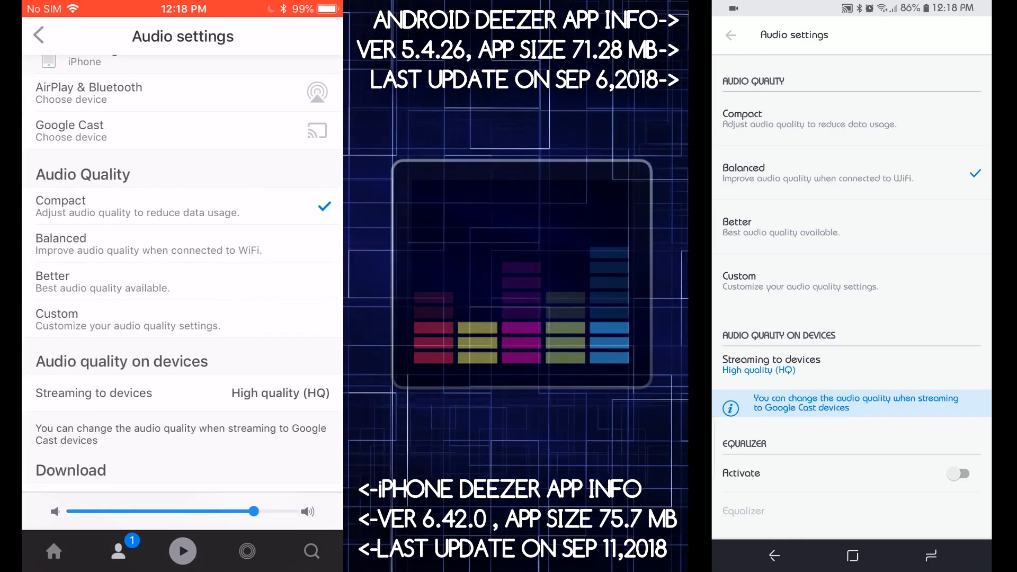
# View the Custom audio quality page, return, and scroll to Download over mobile network.
pyautogui.click(57, 313)
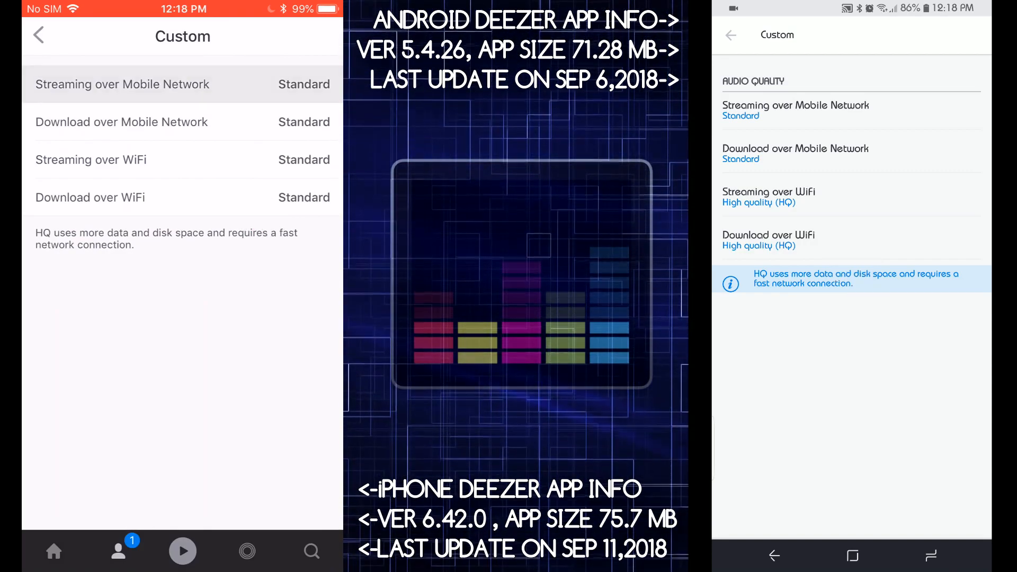
pyautogui.click(122, 84)
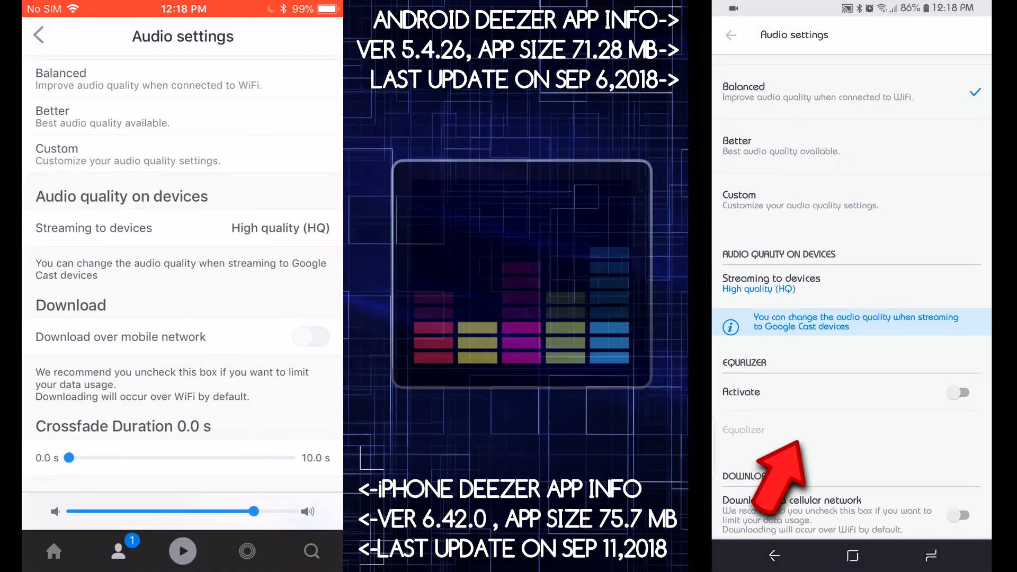
pyautogui.scroll(-3)
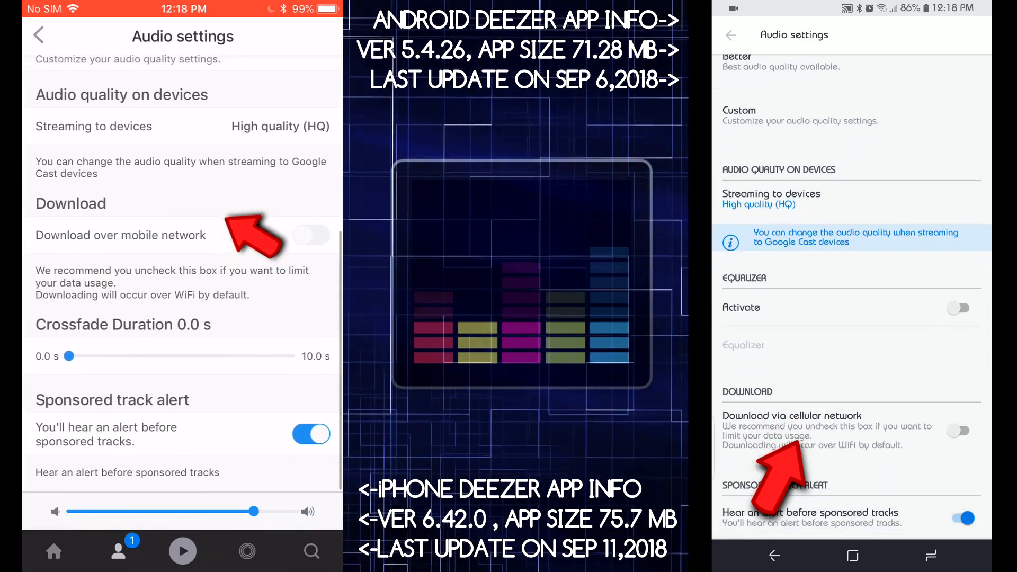
# View the Deezer Labs experimental features from Settings, then return to the settings list.
pyautogui.click(38, 35)
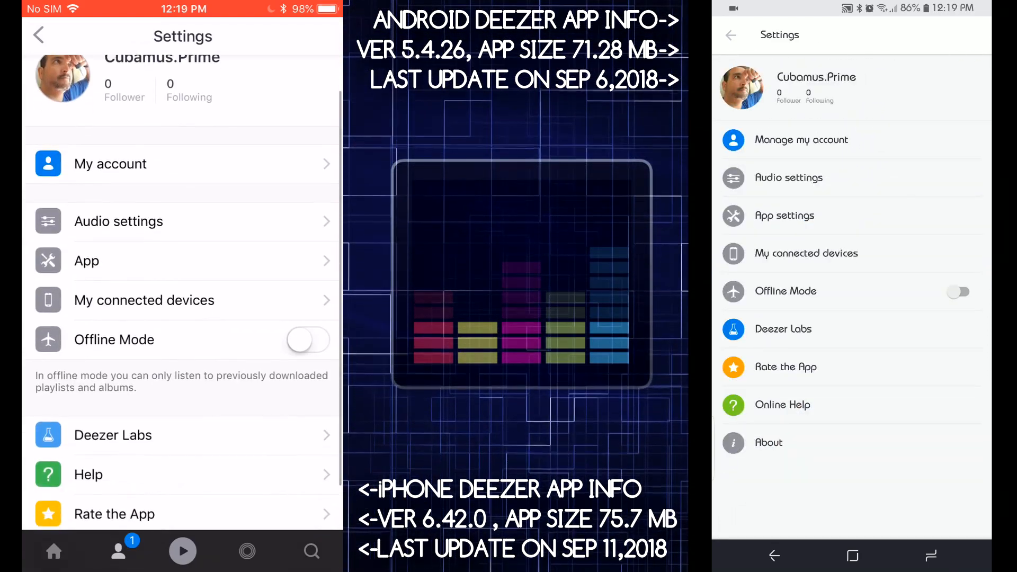
pyautogui.scroll(-3)
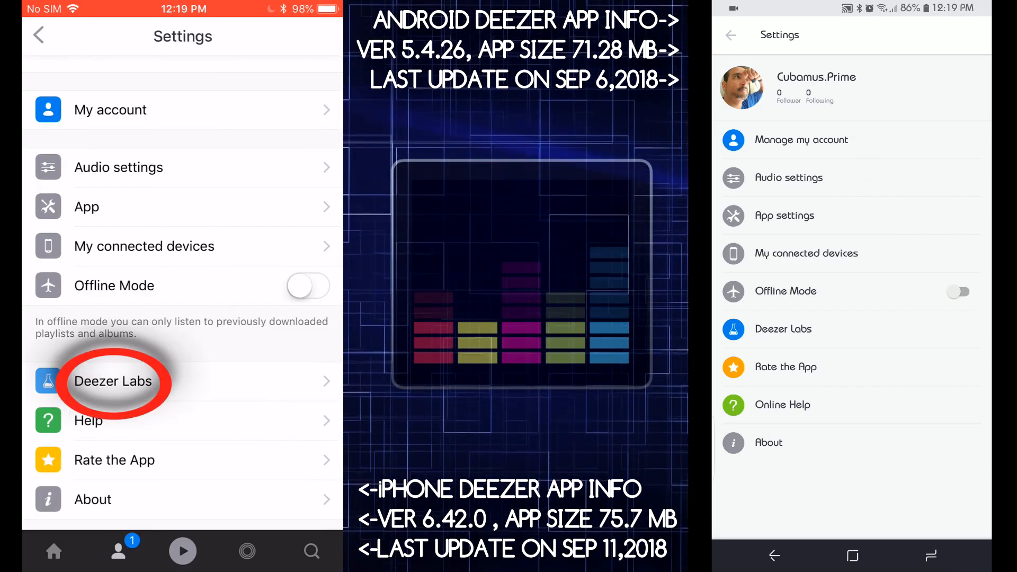
pyautogui.click(112, 382)
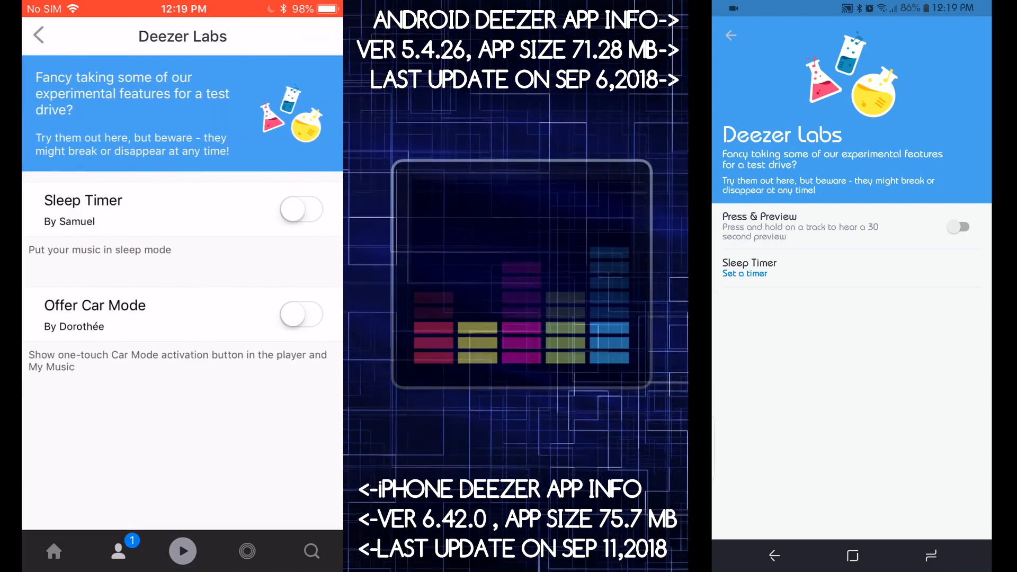
pyautogui.click(38, 34)
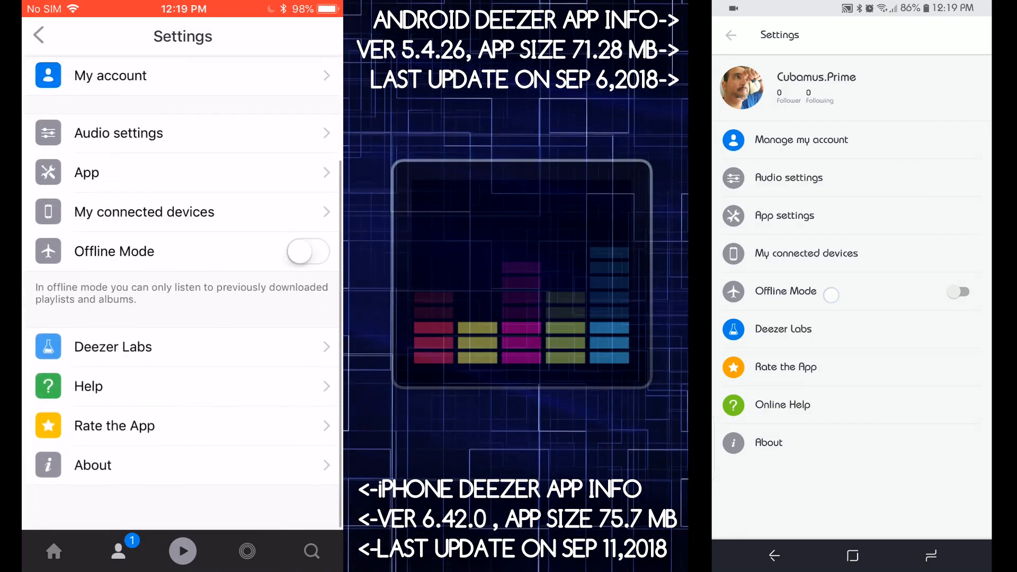
pyautogui.scroll(-3)
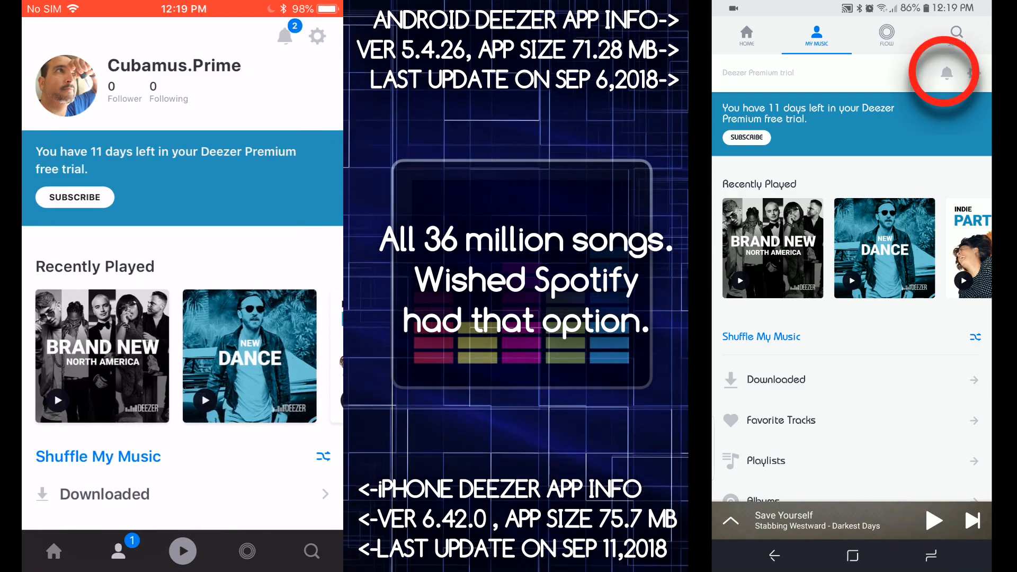
# Show Notifications on both phones with the shared Dreamer (Remixes) album and free-trial notice.
pyautogui.click(285, 38)
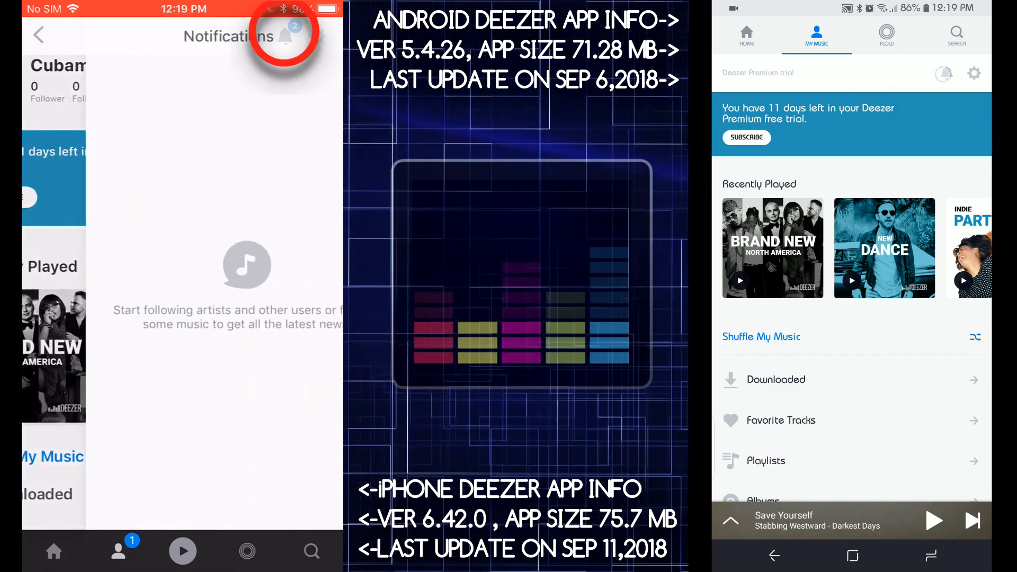
pyautogui.click(282, 36)
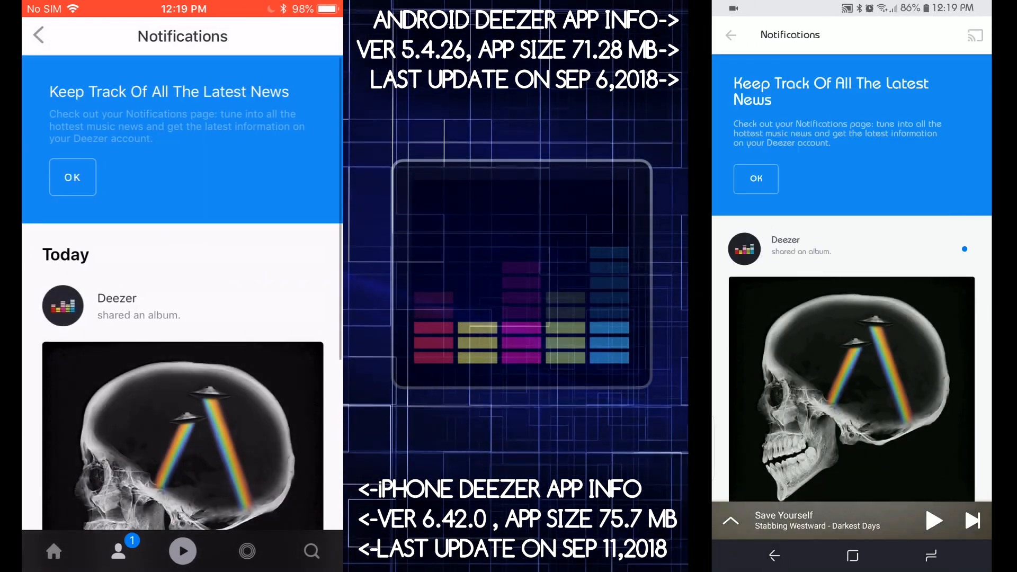
pyautogui.scroll(-3)
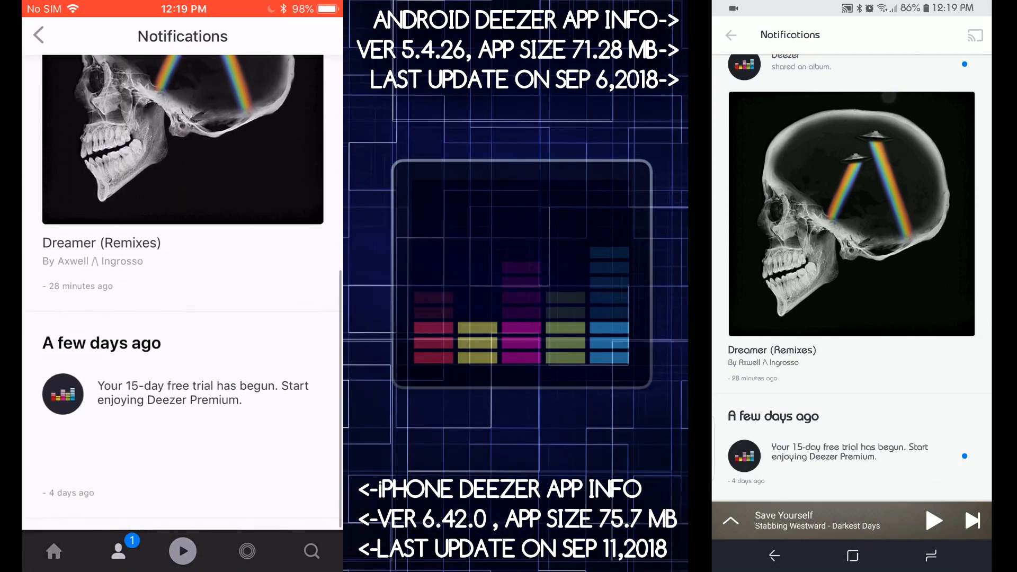